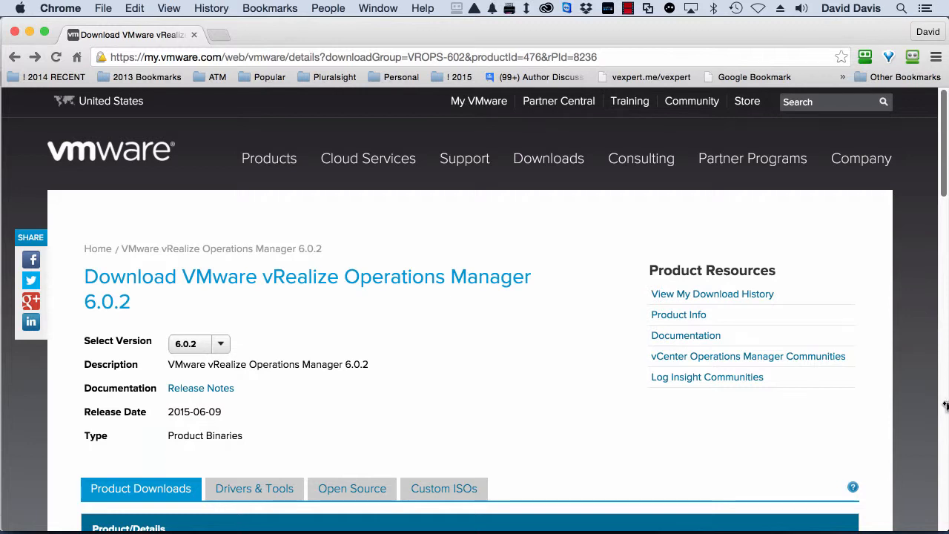
{"action": "mouse_move", "coordinate": [594, 417]}
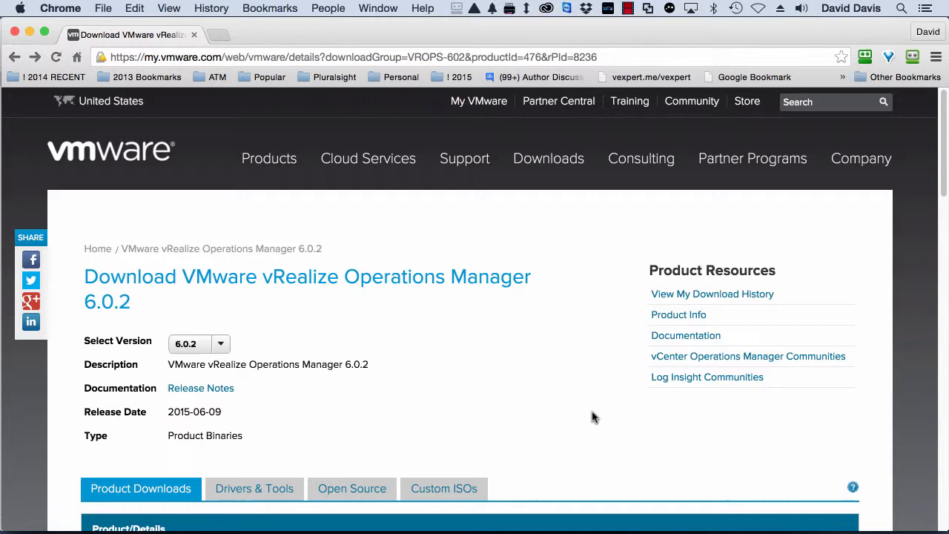
Select the downloaded vRealize Operations Manager appliance from Fusion's recent items to import.
{"action": "scroll", "scroll_direction": "down", "scroll_amount": 3}
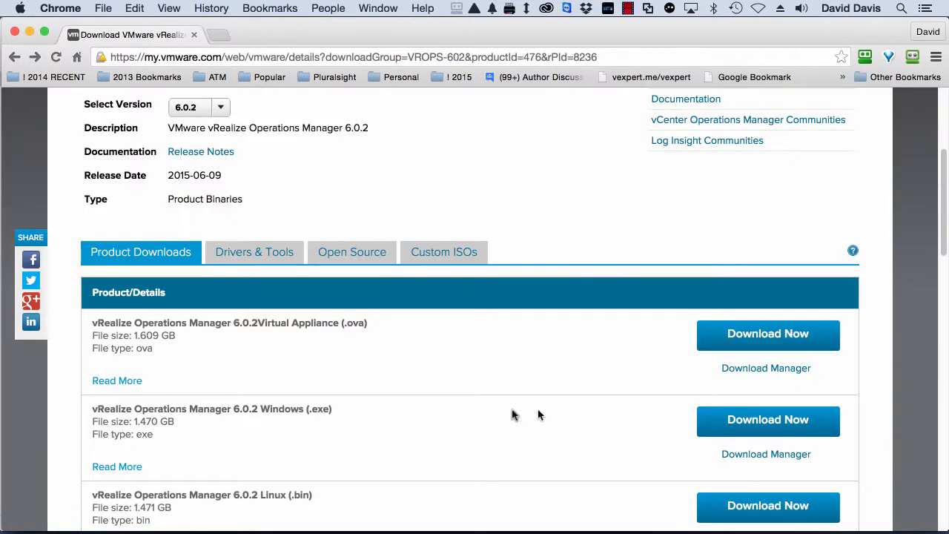
{"action": "mouse_move", "coordinate": [258, 335]}
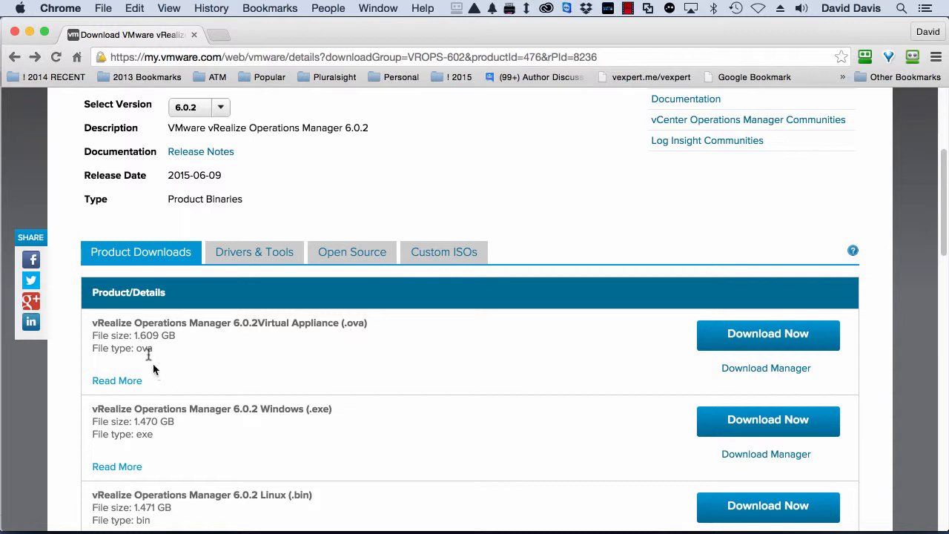
{"action": "mouse_move", "coordinate": [660, 366]}
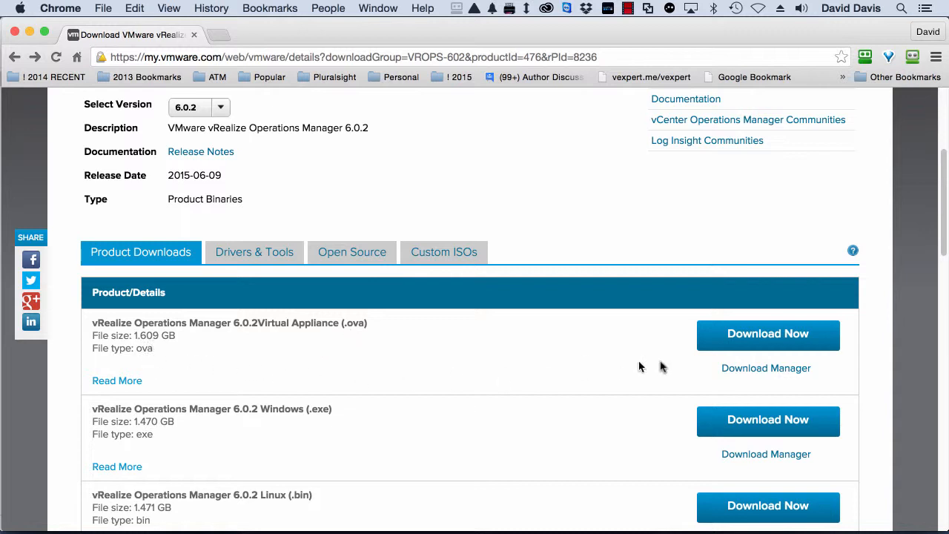
{"action": "mouse_move", "coordinate": [640, 374]}
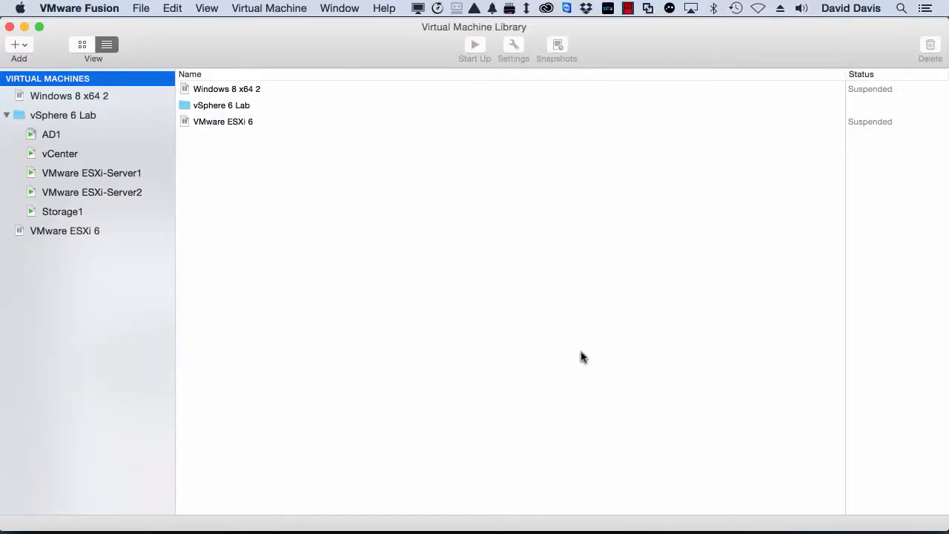
{"action": "mouse_move", "coordinate": [141, 9]}
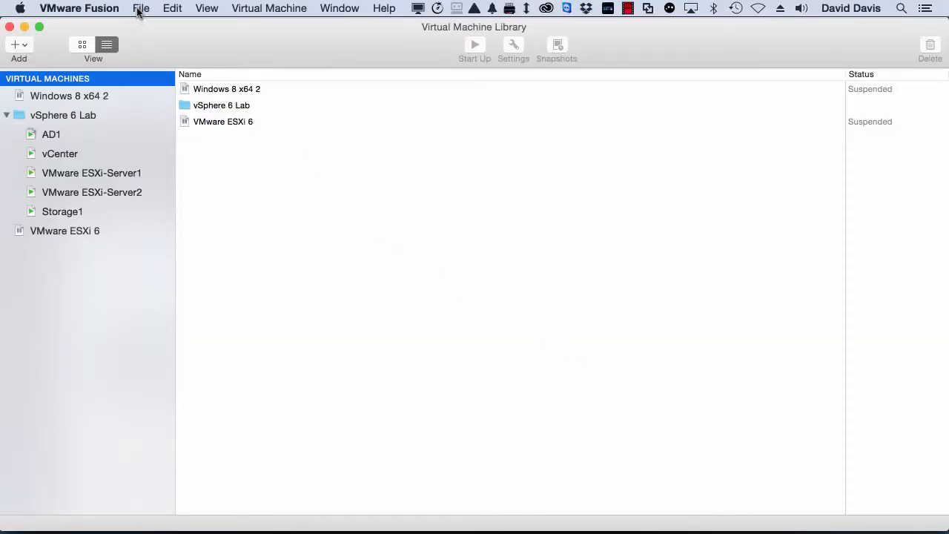
{"action": "left_click", "coordinate": [141, 8]}
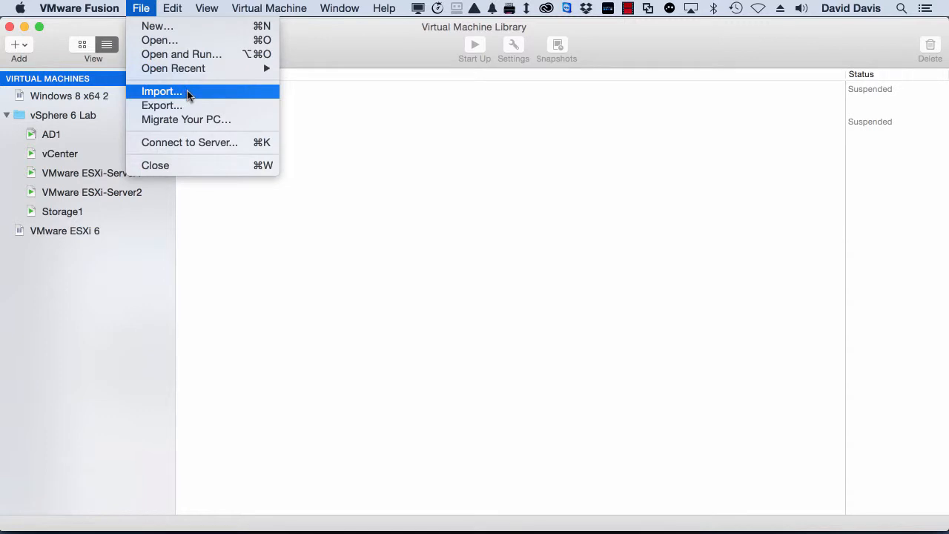
{"action": "mouse_move", "coordinate": [160, 41]}
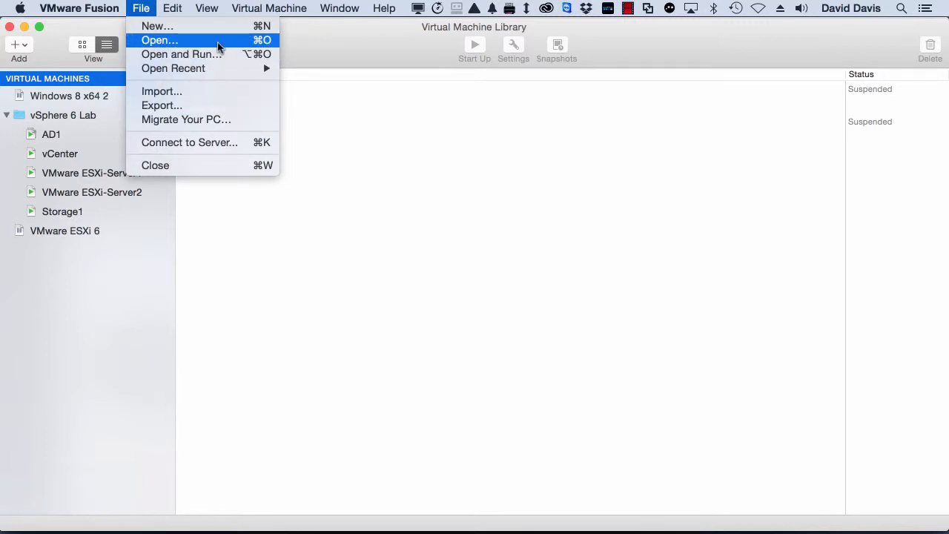
{"action": "left_click", "coordinate": [160, 40]}
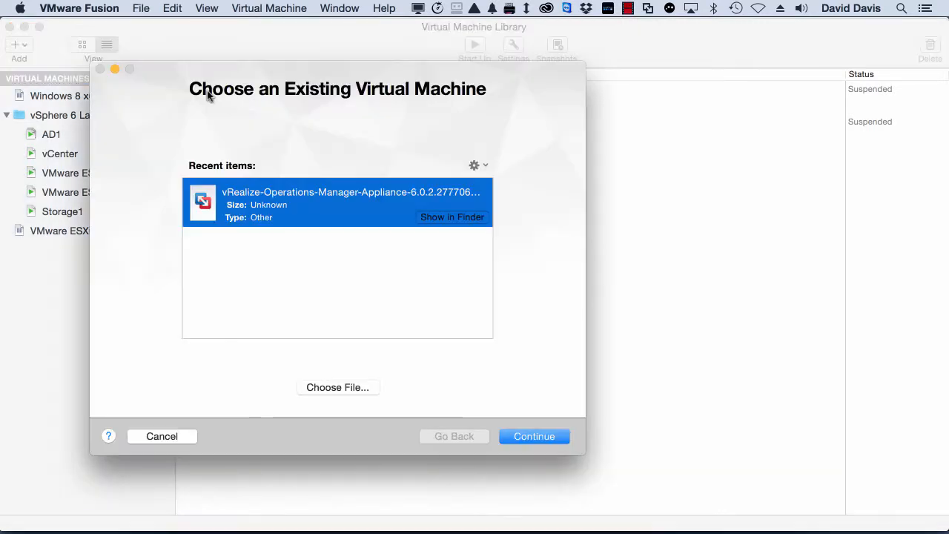
{"action": "mouse_move", "coordinate": [407, 246]}
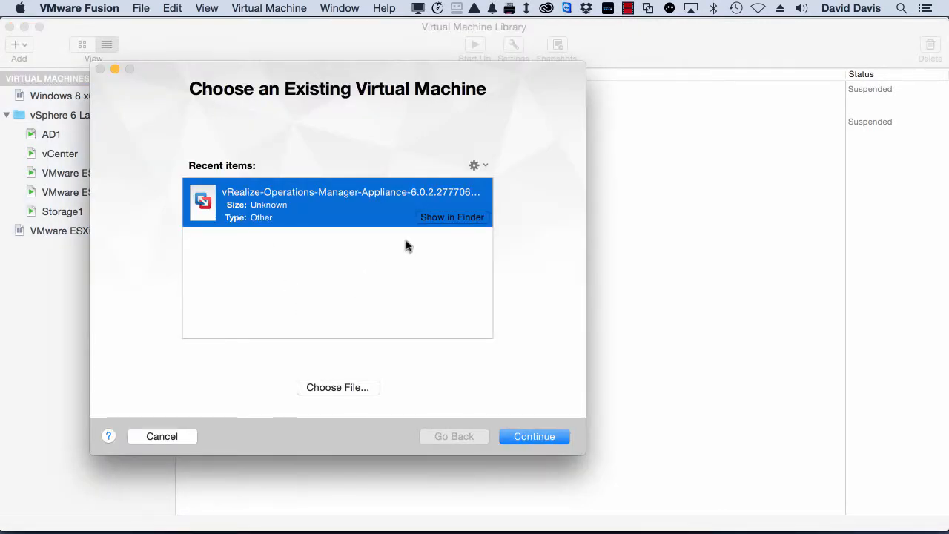
{"action": "mouse_move", "coordinate": [363, 398]}
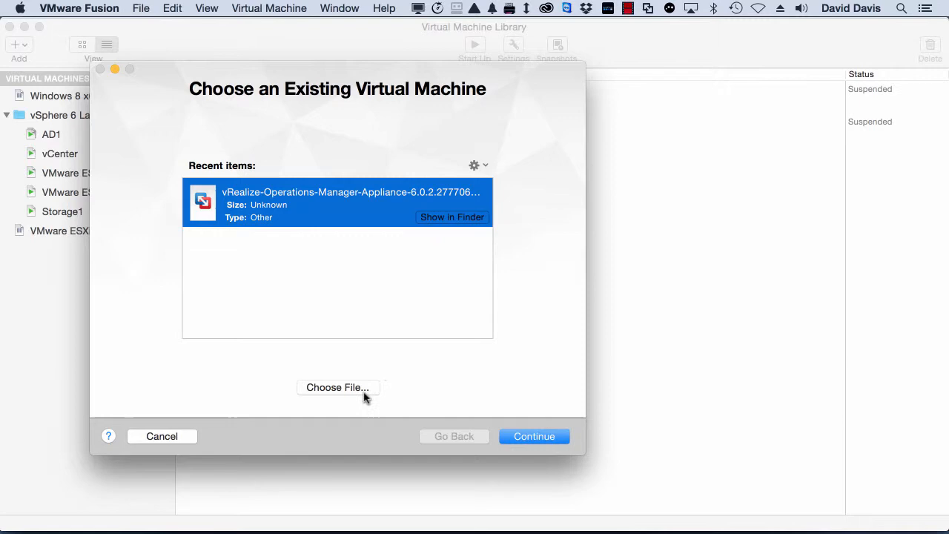
{"action": "left_click", "coordinate": [337, 387]}
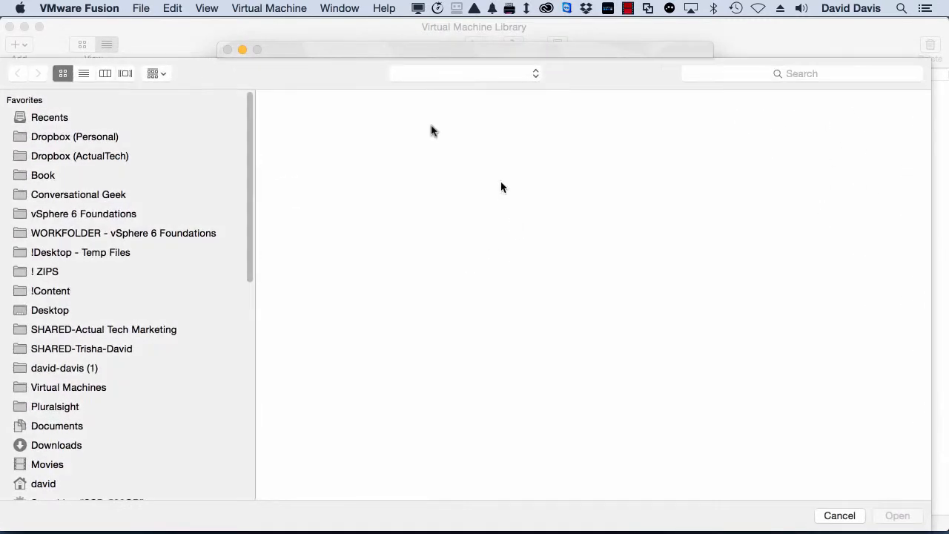
{"action": "left_click", "coordinate": [68, 388]}
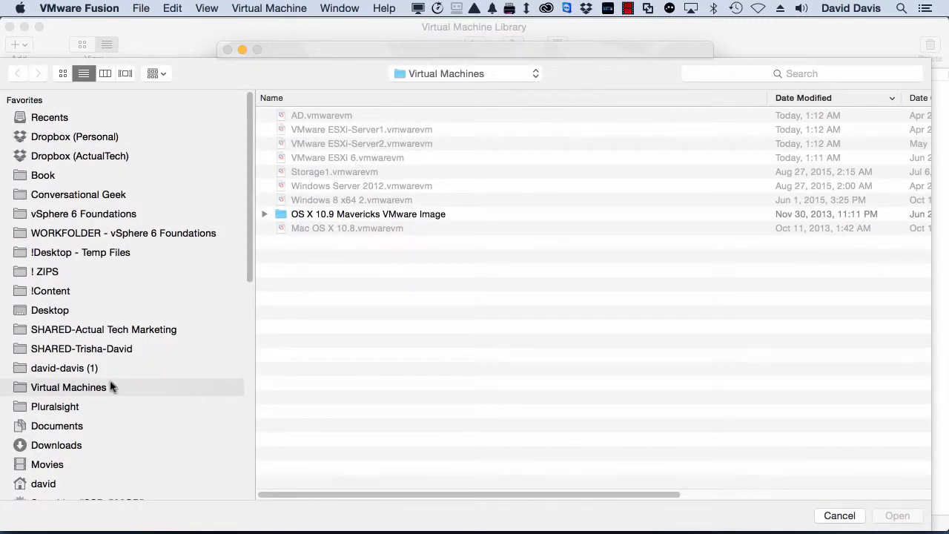
{"action": "left_click", "coordinate": [55, 445]}
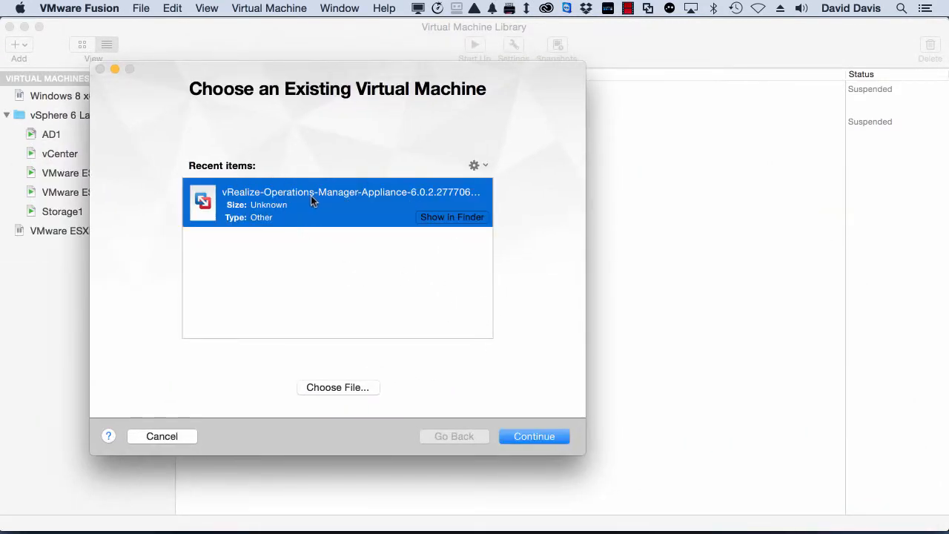
{"action": "mouse_move", "coordinate": [486, 457]}
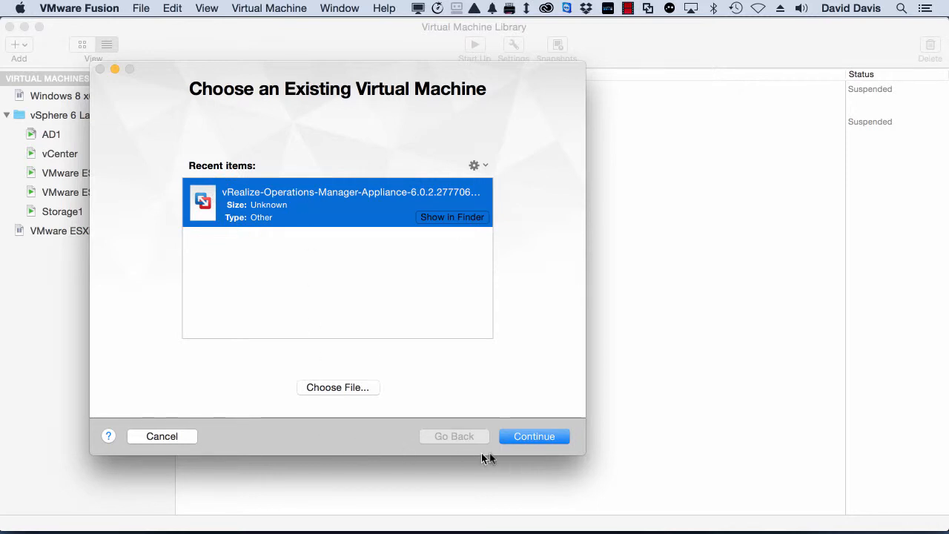
{"action": "left_click", "coordinate": [534, 436]}
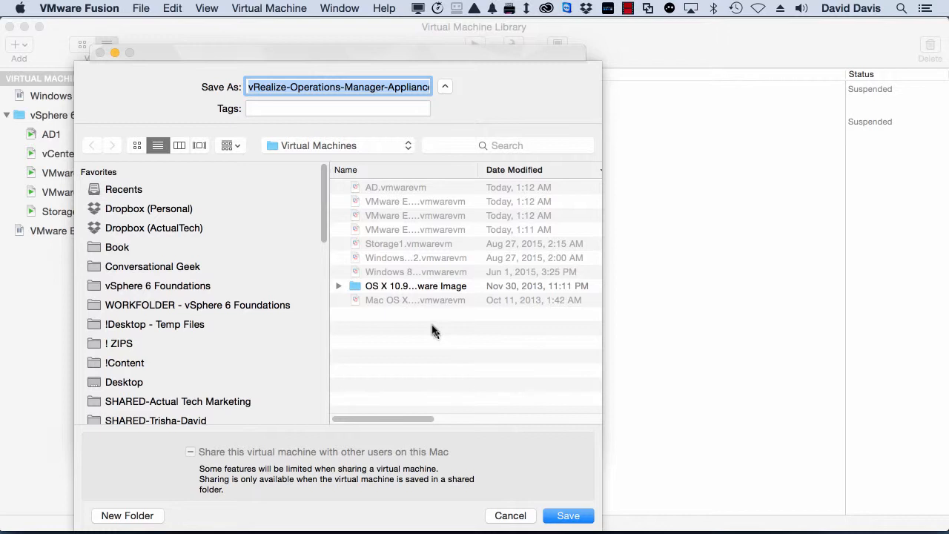
{"action": "mouse_move", "coordinate": [340, 160]}
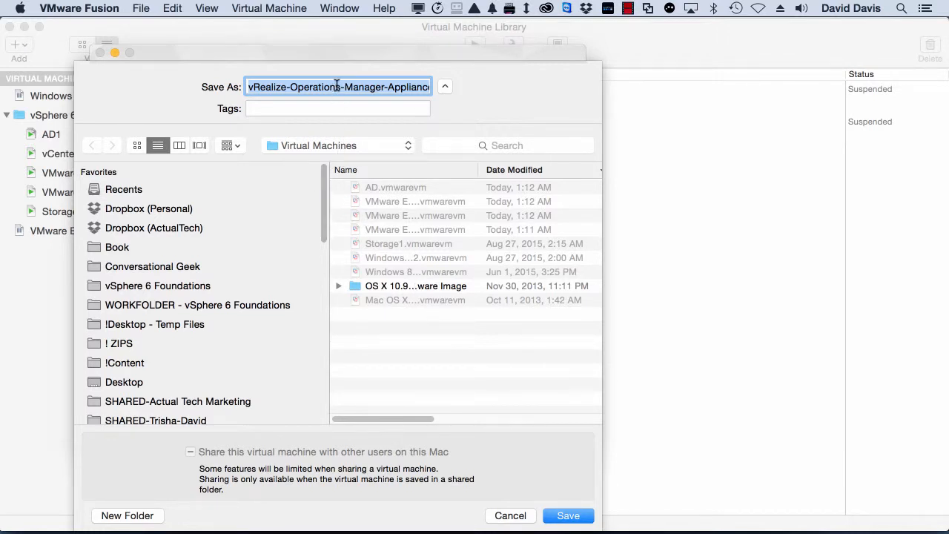
Save the appliance under its suggested name, accept the EULA, and retry past the OVF compliance error.
{"action": "left_click", "coordinate": [569, 516]}
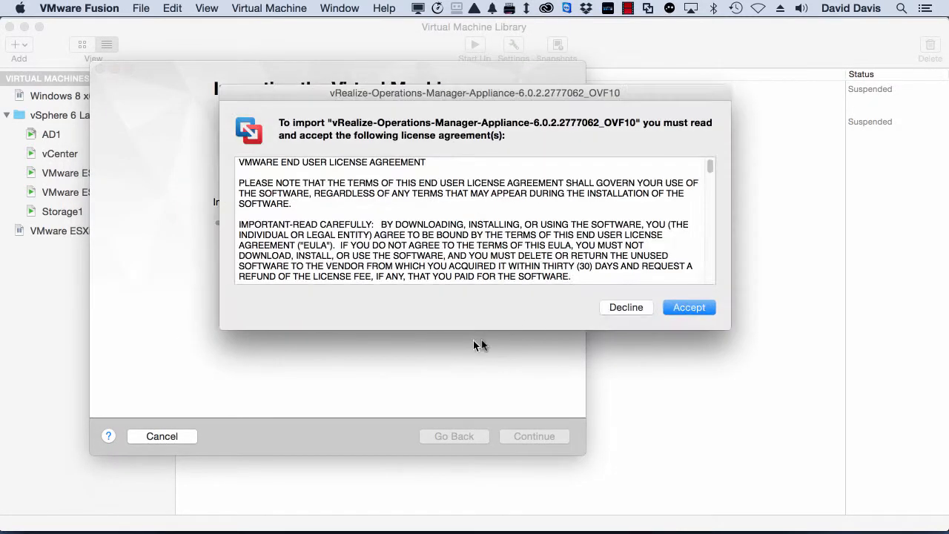
{"action": "left_click", "coordinate": [688, 307]}
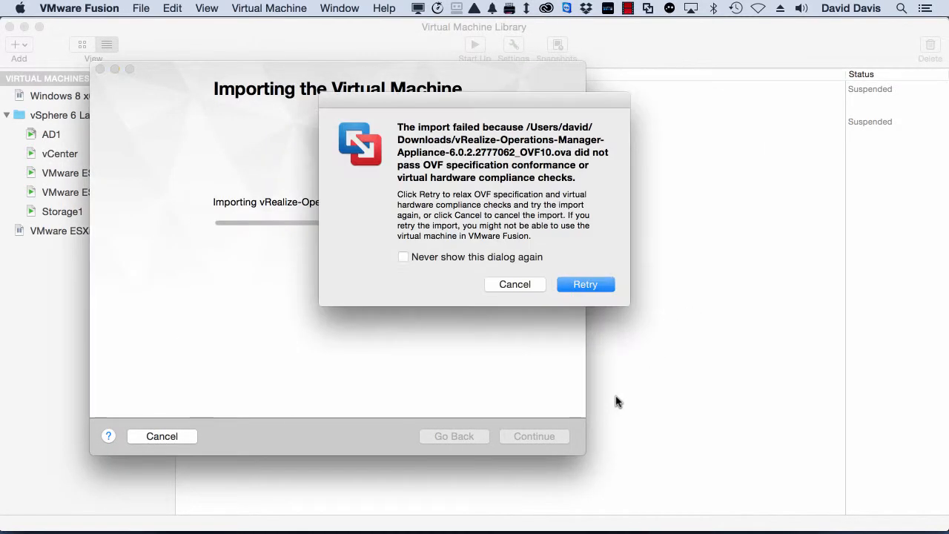
{"action": "mouse_move", "coordinate": [571, 371]}
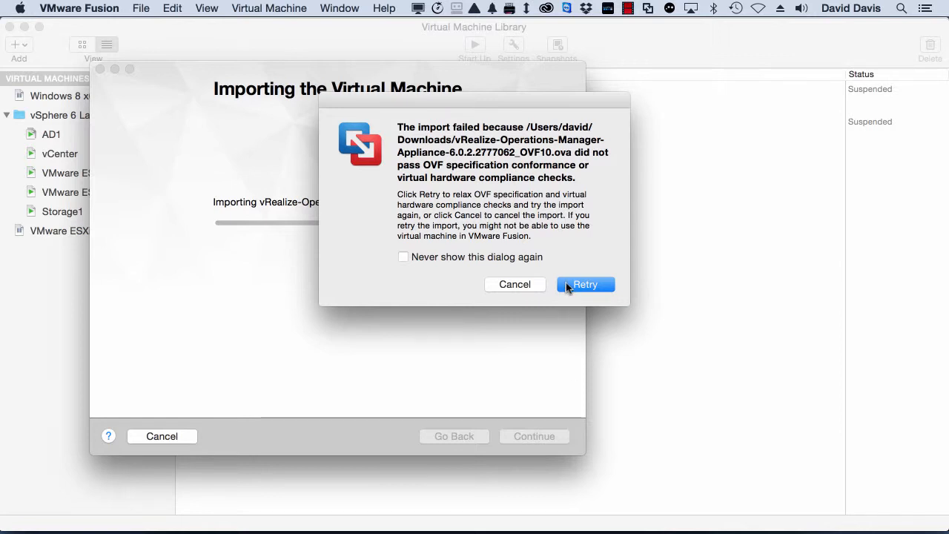
{"action": "left_click", "coordinate": [585, 284]}
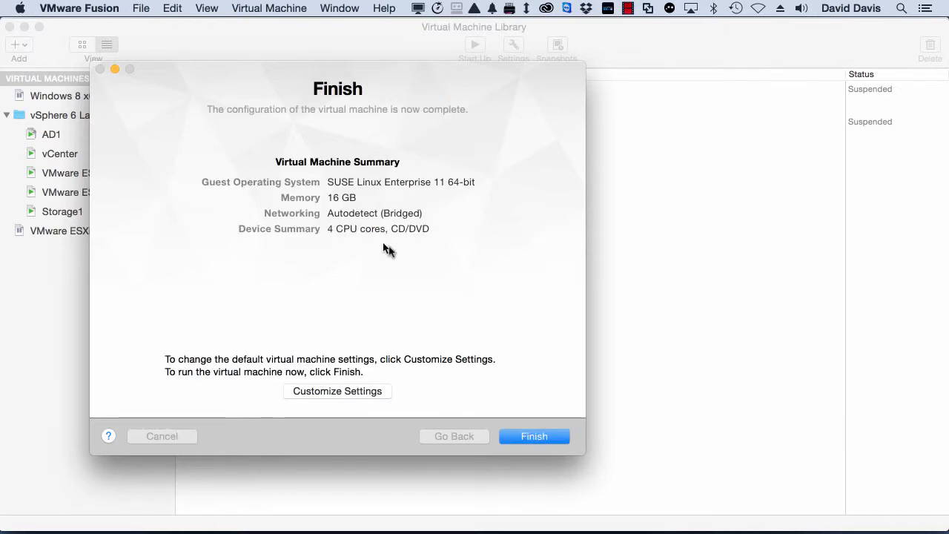
{"action": "mouse_move", "coordinate": [297, 291]}
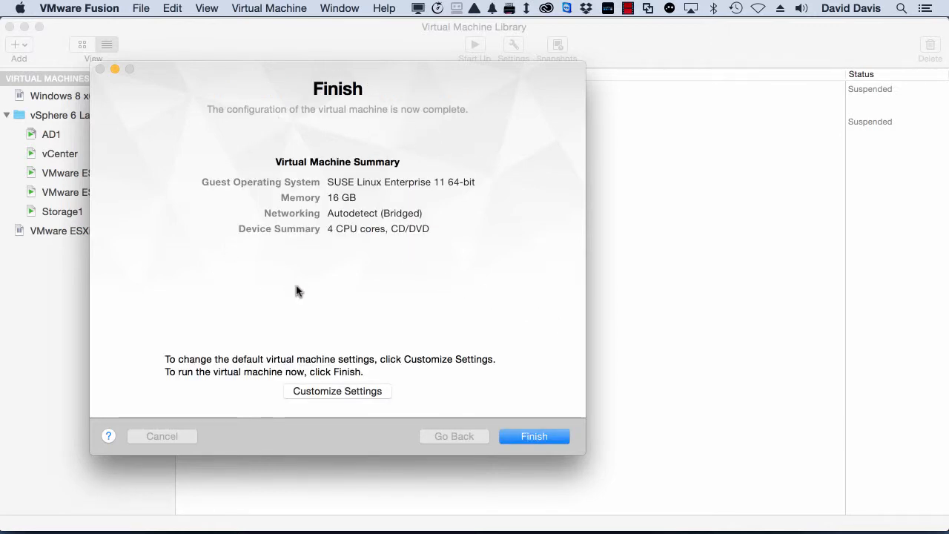
Connect the appliance's network adapter to vmnet2 and give it 4 cores and 8192 MB memory.
{"action": "left_click", "coordinate": [535, 436]}
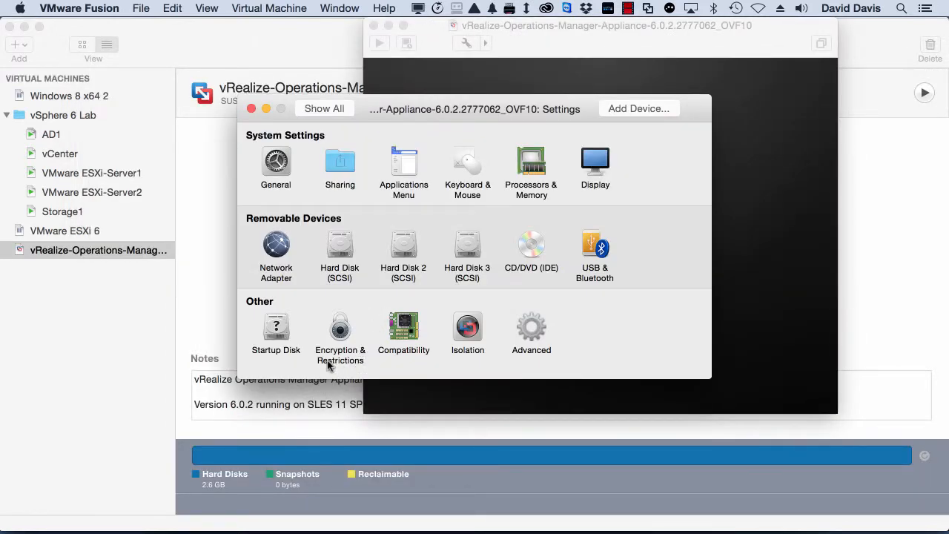
{"action": "mouse_move", "coordinate": [264, 254]}
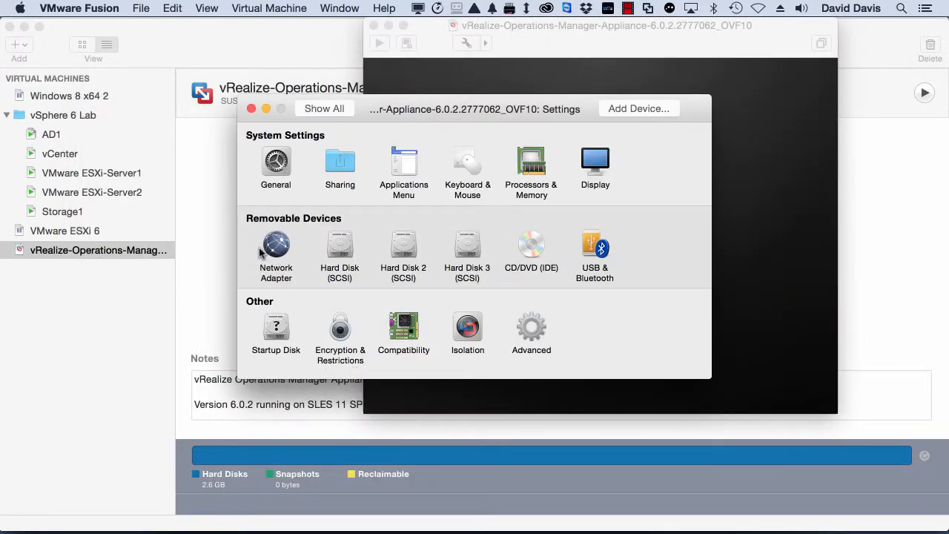
{"action": "left_click", "coordinate": [275, 243]}
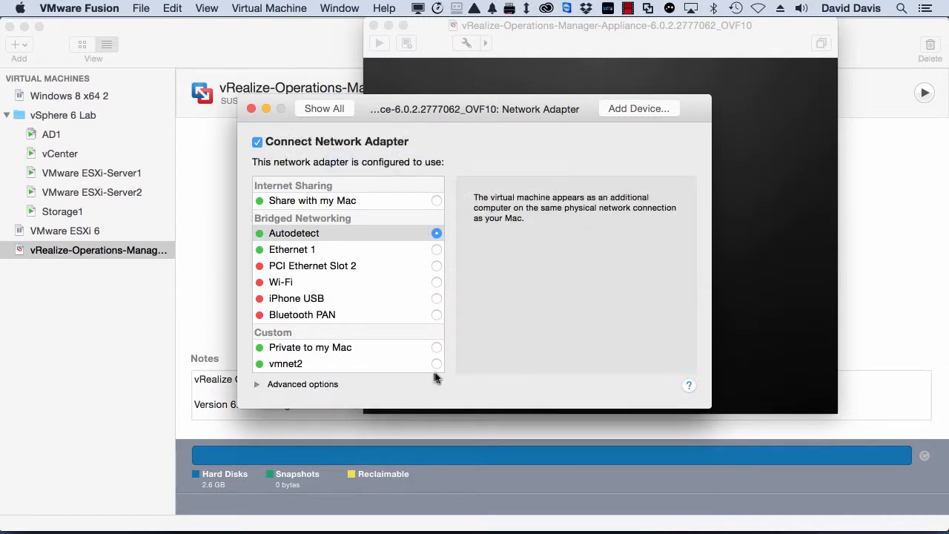
{"action": "left_click", "coordinate": [436, 364]}
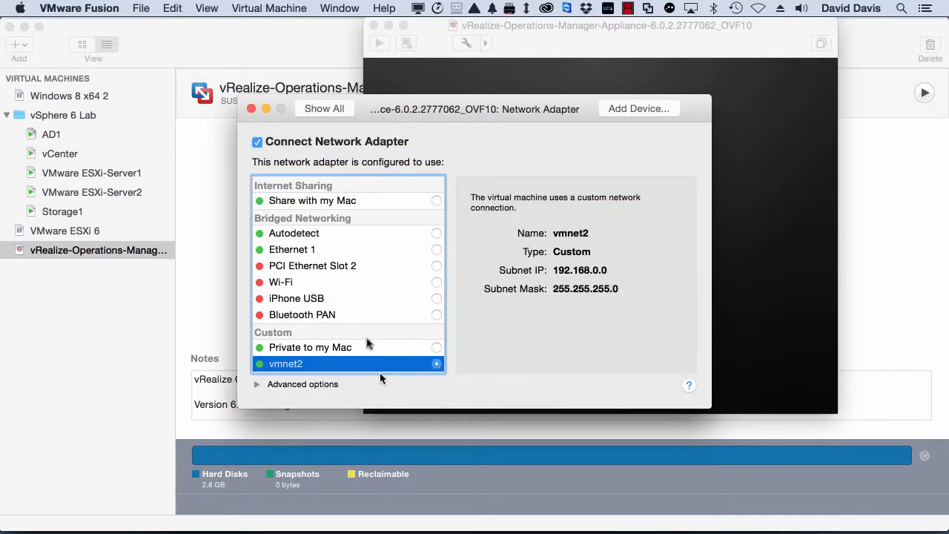
{"action": "left_click", "coordinate": [324, 108]}
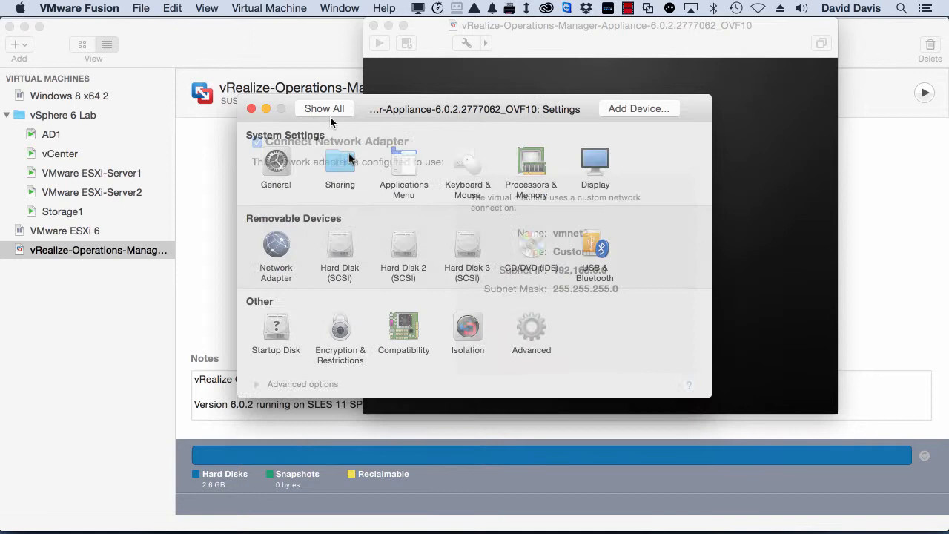
{"action": "left_click", "coordinate": [530, 163]}
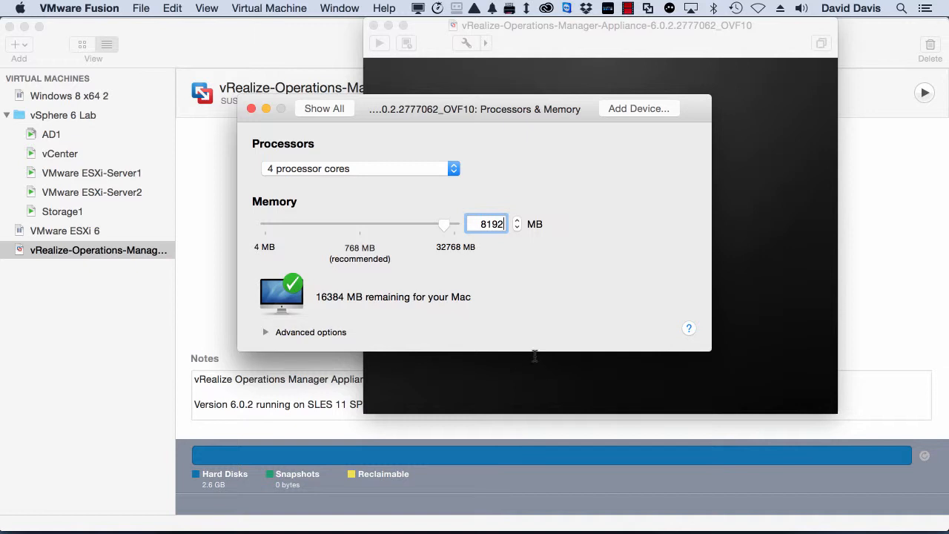
{"action": "mouse_move", "coordinate": [531, 348]}
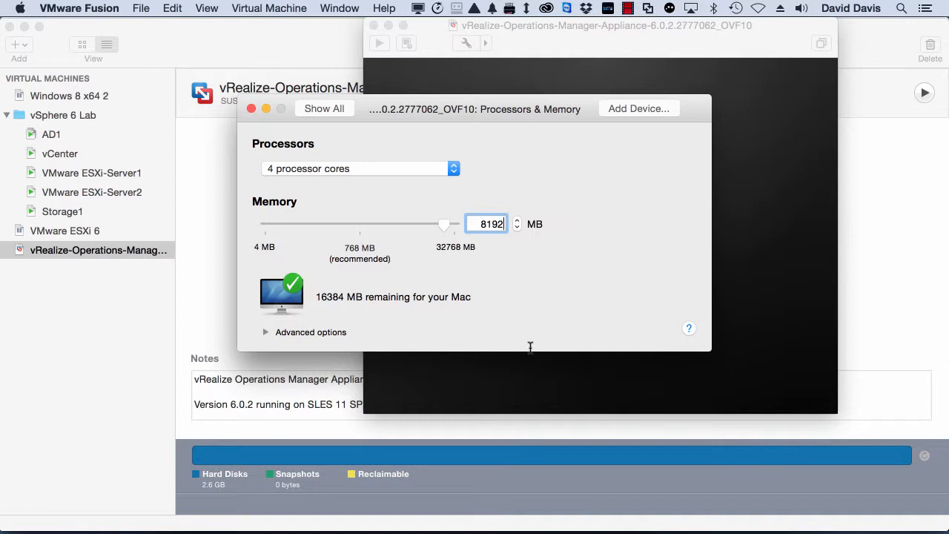
{"action": "mouse_move", "coordinate": [521, 334]}
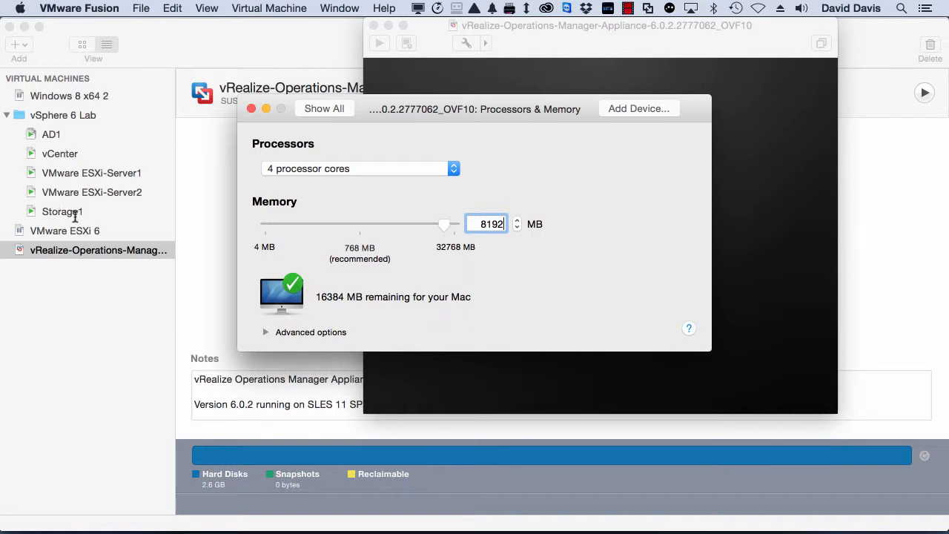
{"action": "mouse_move", "coordinate": [437, 256]}
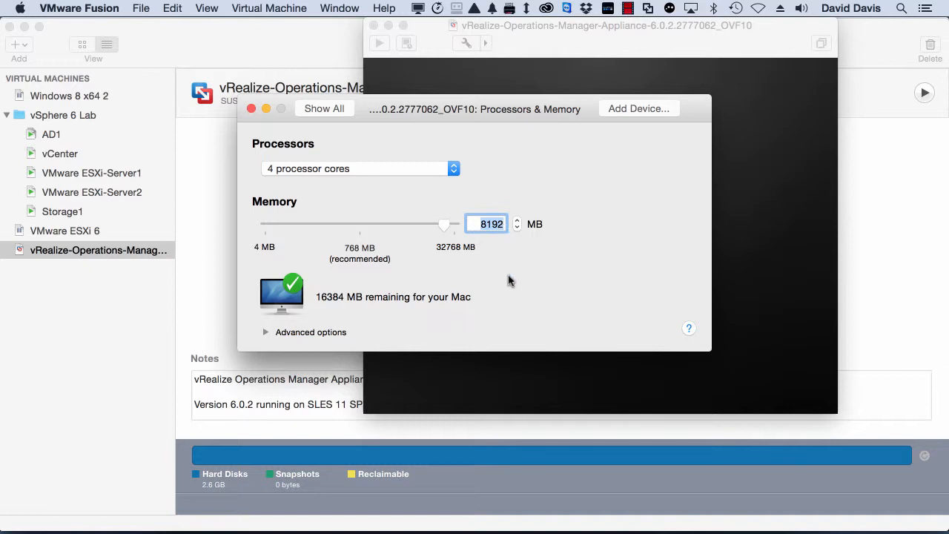
{"action": "mouse_move", "coordinate": [434, 249]}
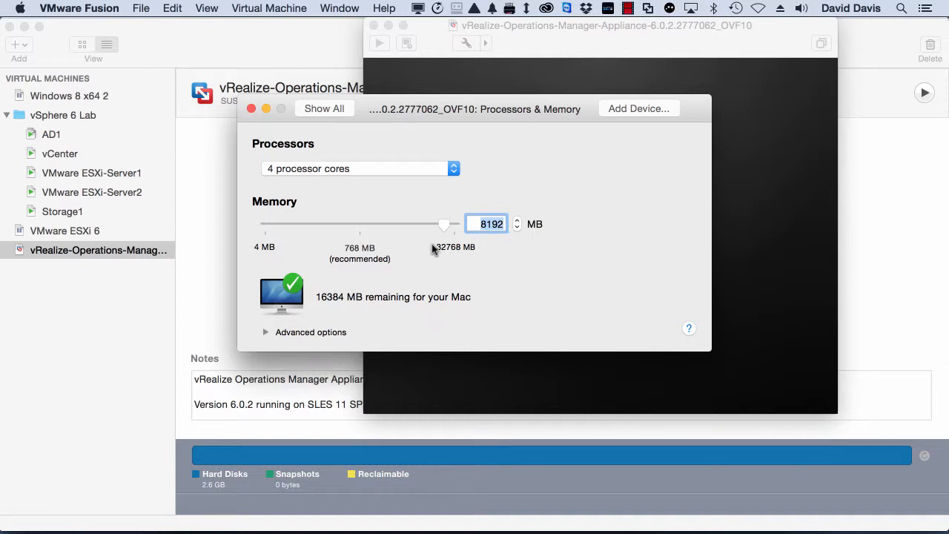
{"action": "mouse_move", "coordinate": [317, 215]}
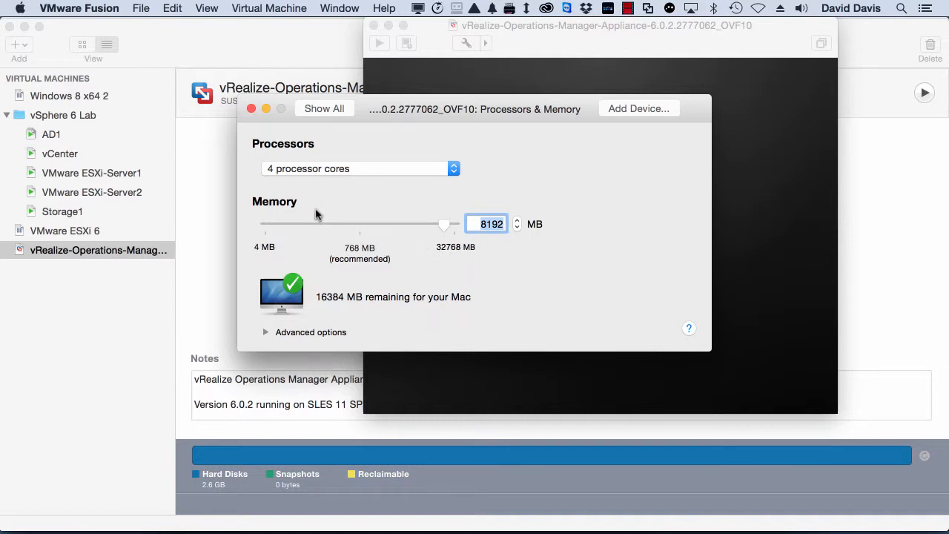
{"action": "left_click", "coordinate": [252, 109]}
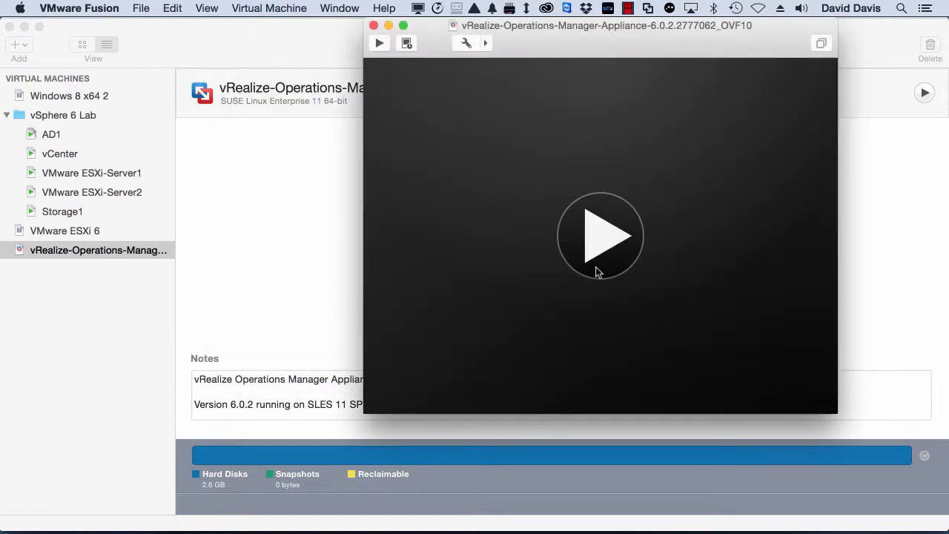
{"action": "mouse_move", "coordinate": [601, 255]}
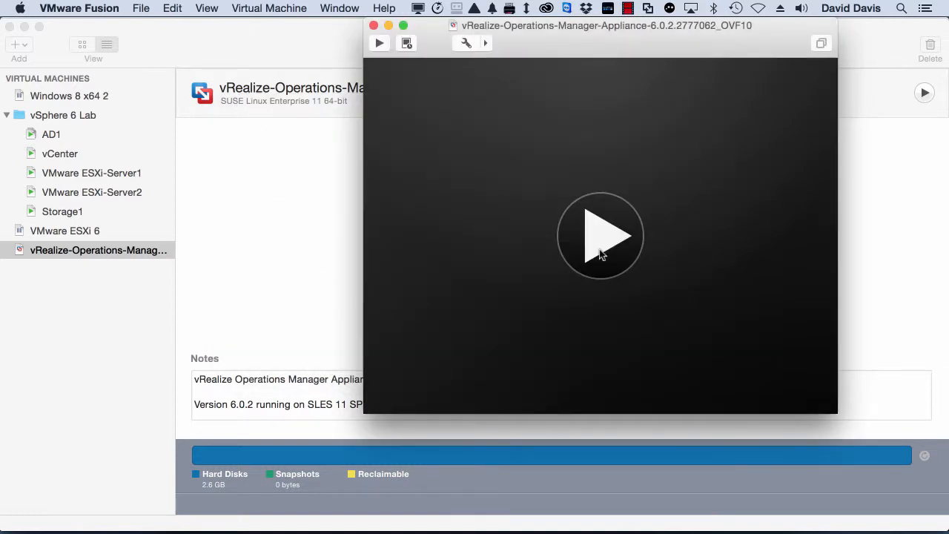
Start the appliance and boot the default SUSE Linux Enterprise entry to its welcome console.
{"action": "left_click", "coordinate": [601, 236]}
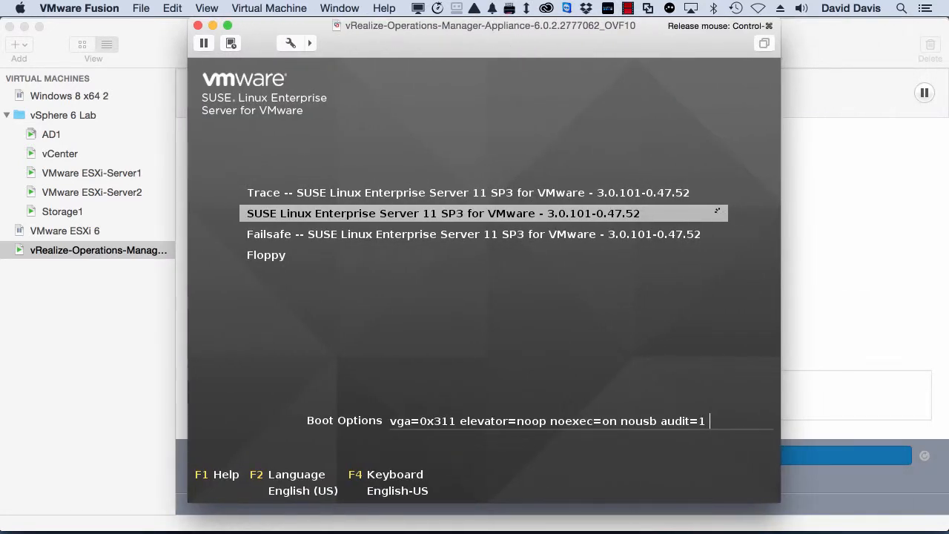
{"action": "key", "text": "Return"}
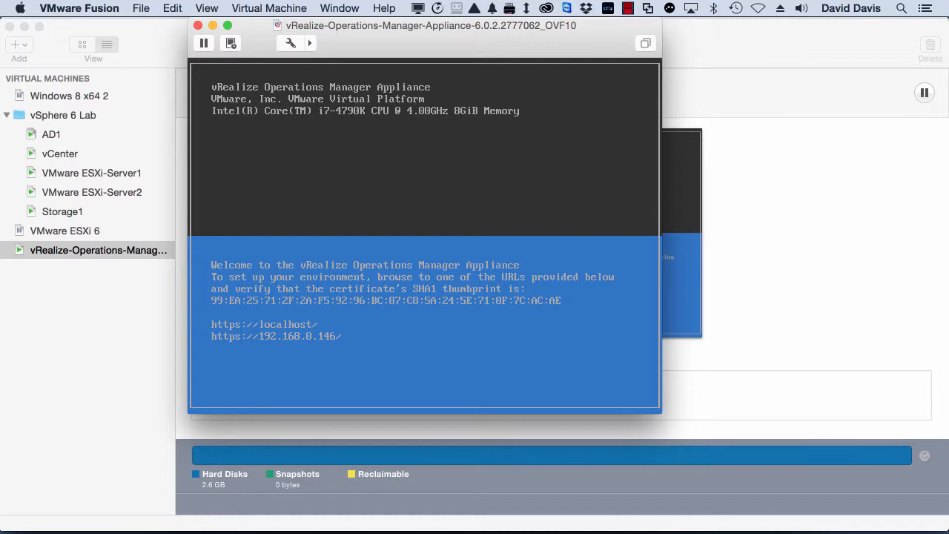
{"action": "mouse_move", "coordinate": [201, 236]}
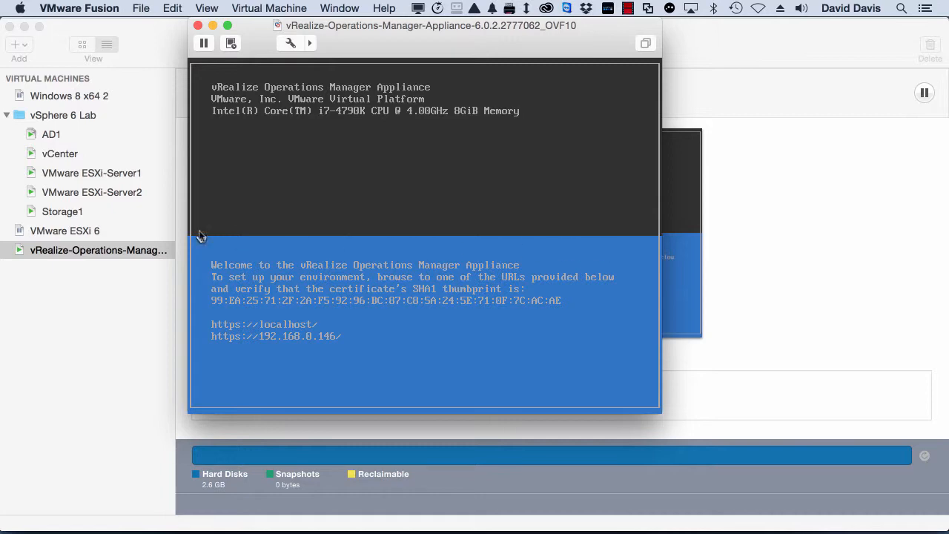
{"action": "left_click", "coordinate": [51, 135]}
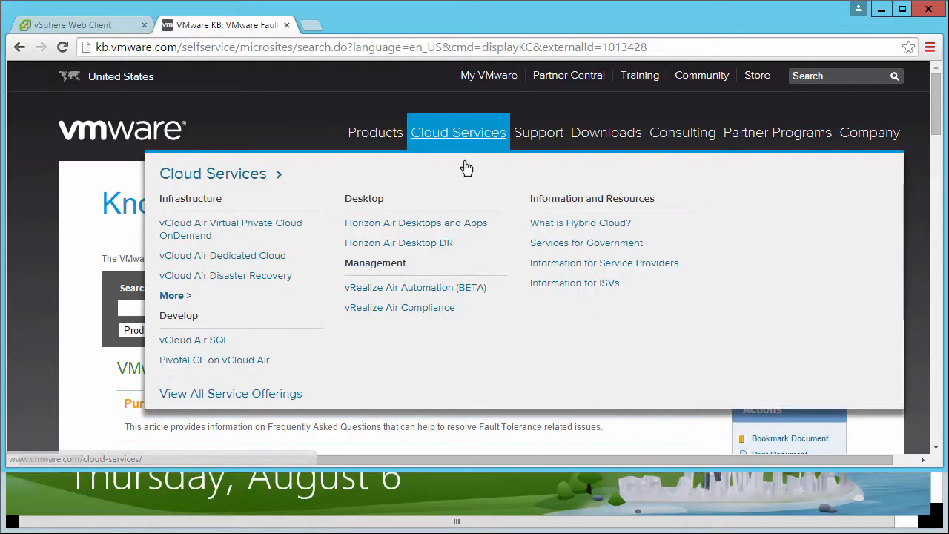
{"action": "left_click", "coordinate": [453, 25]}
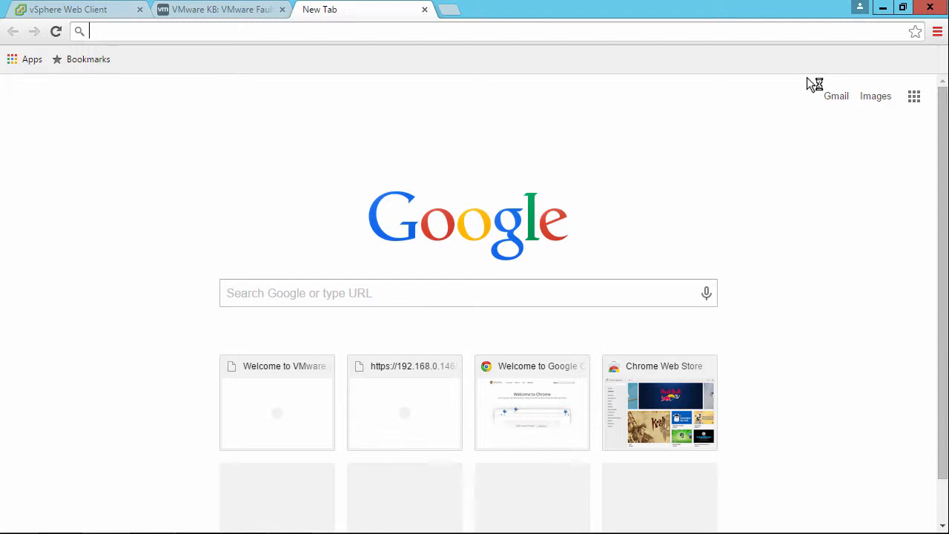
{"action": "type", "text": "https://192.168.0.146"}
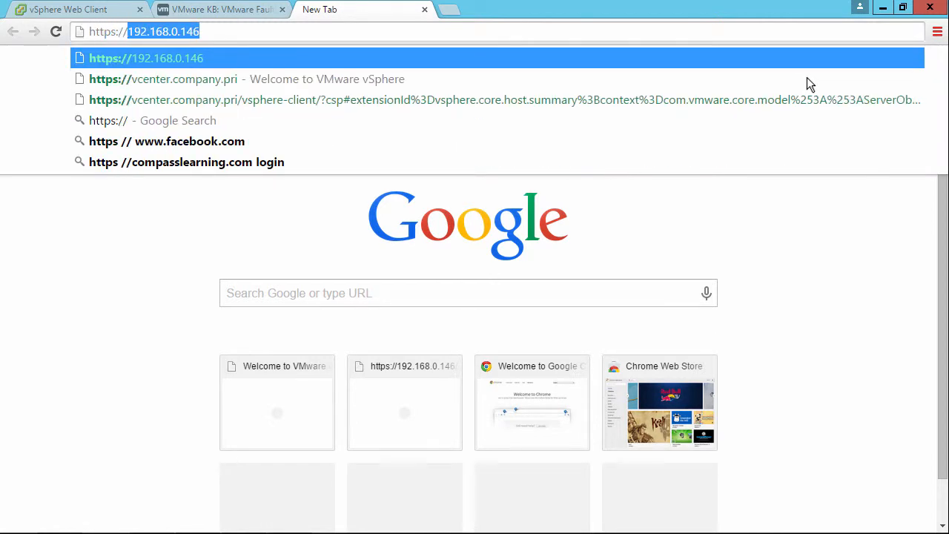
{"action": "key", "text": "Return"}
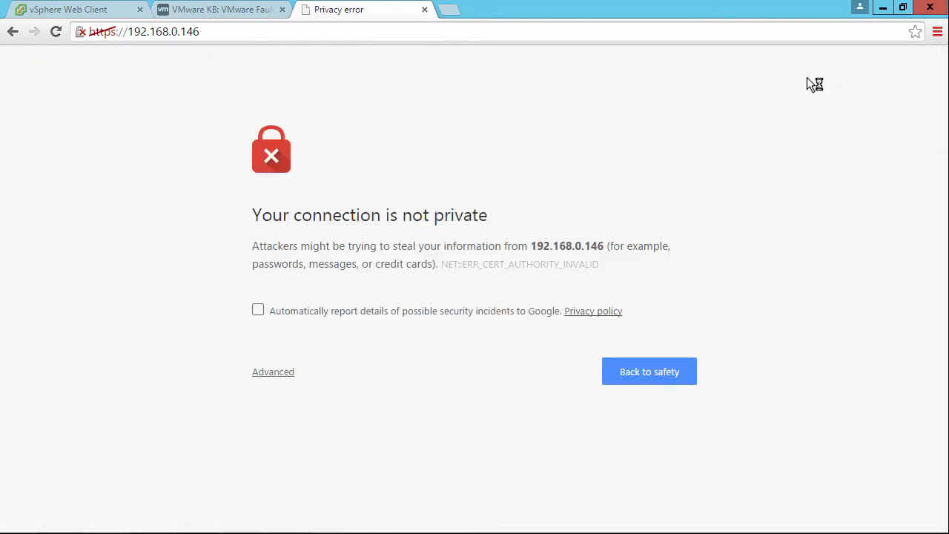
{"action": "left_click", "coordinate": [273, 372]}
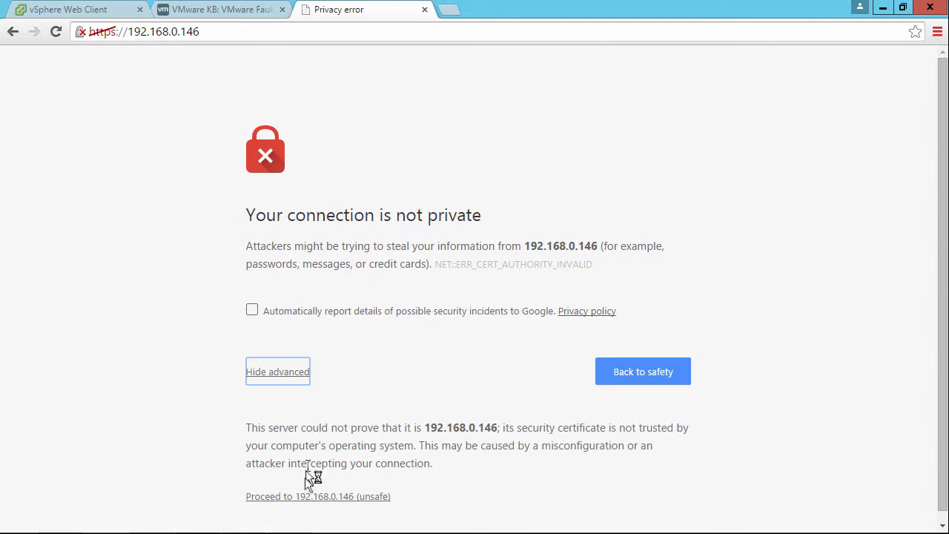
{"action": "left_click", "coordinate": [317, 497]}
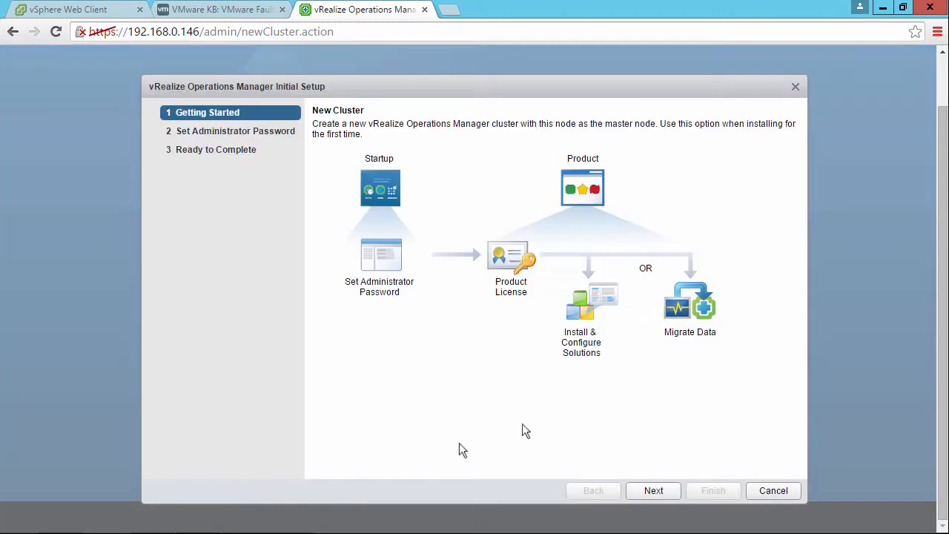
{"action": "mouse_move", "coordinate": [659, 419]}
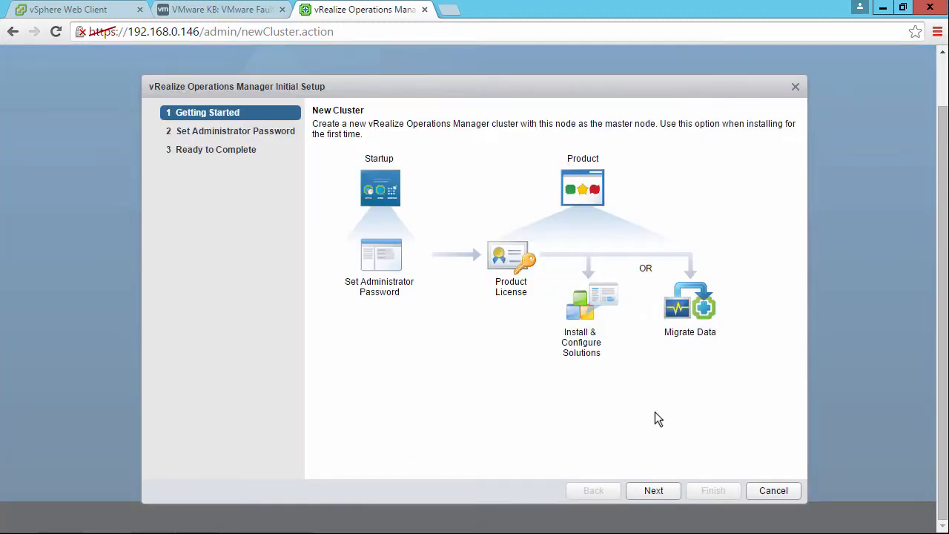
{"action": "mouse_move", "coordinate": [635, 411]}
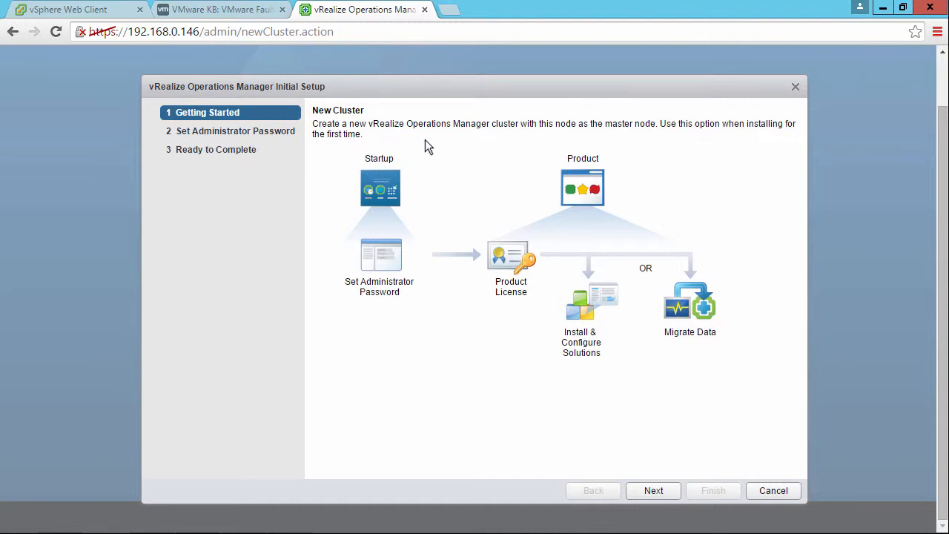
{"action": "mouse_move", "coordinate": [558, 149]}
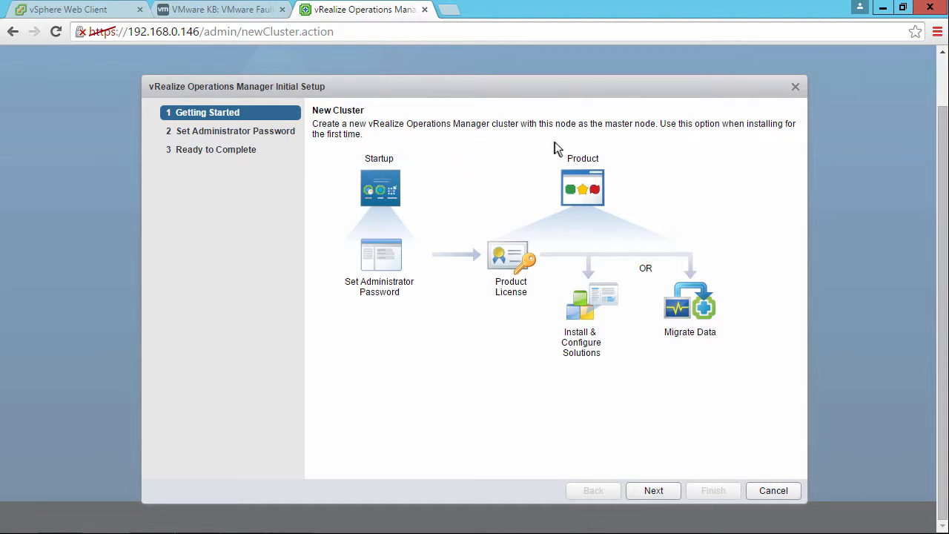
{"action": "mouse_move", "coordinate": [623, 211]}
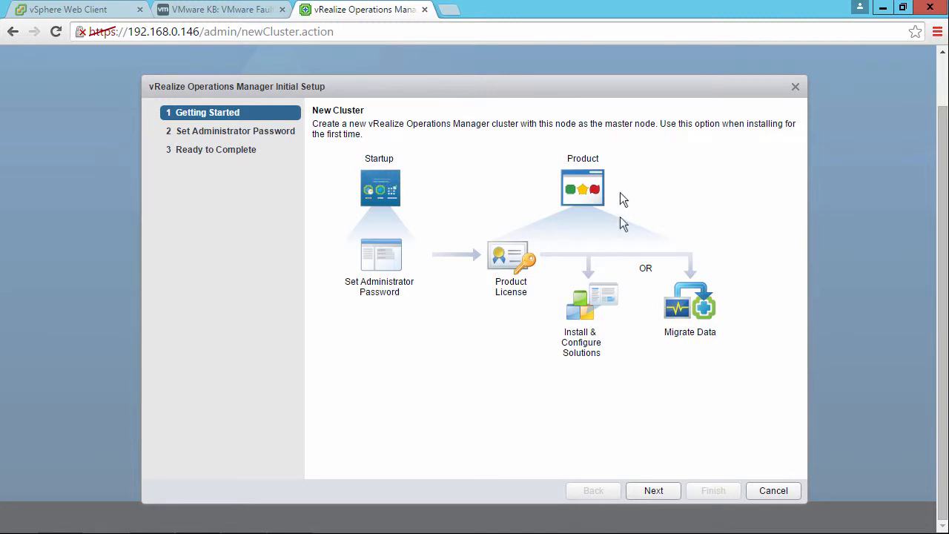
Enter and confirm the admin password, then finish Initial Setup to start the cluster.
{"action": "left_click", "coordinate": [654, 490]}
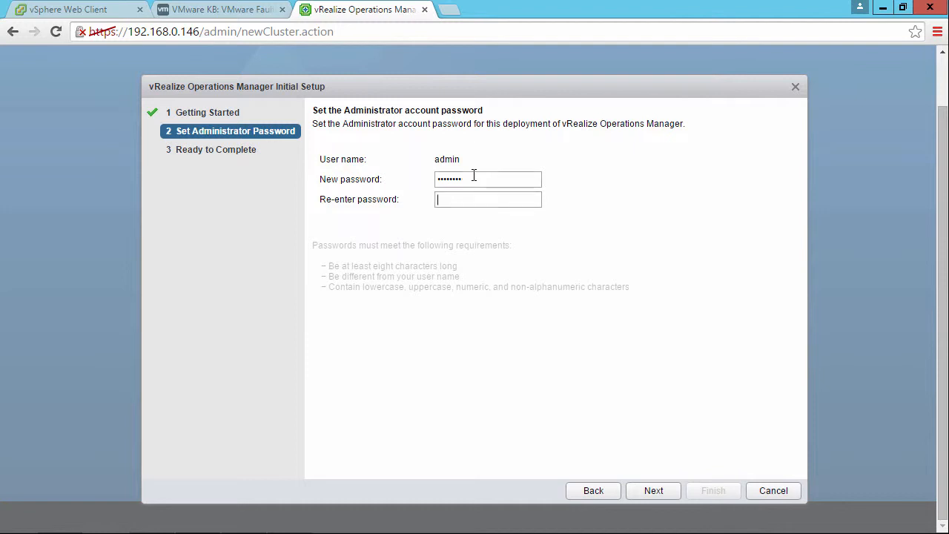
{"action": "type", "text": "•••••••"}
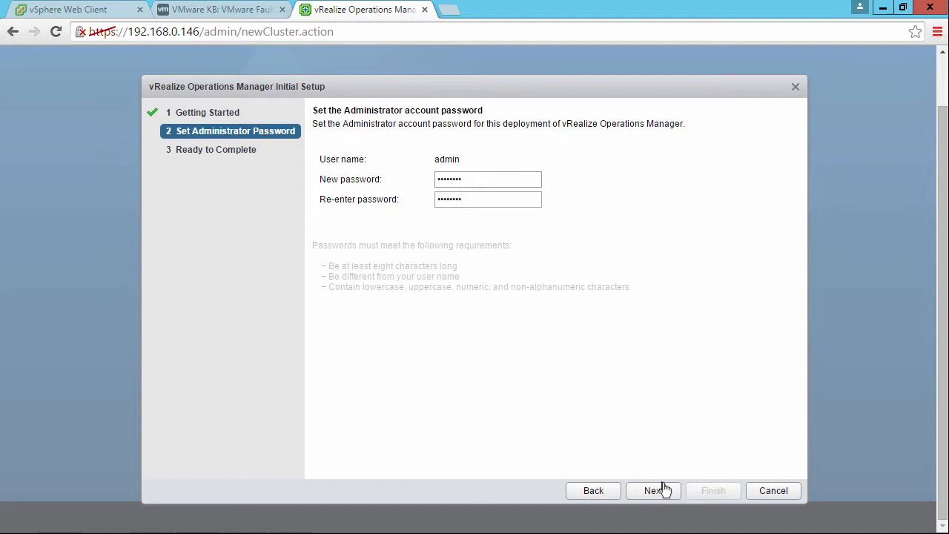
{"action": "left_click", "coordinate": [653, 490]}
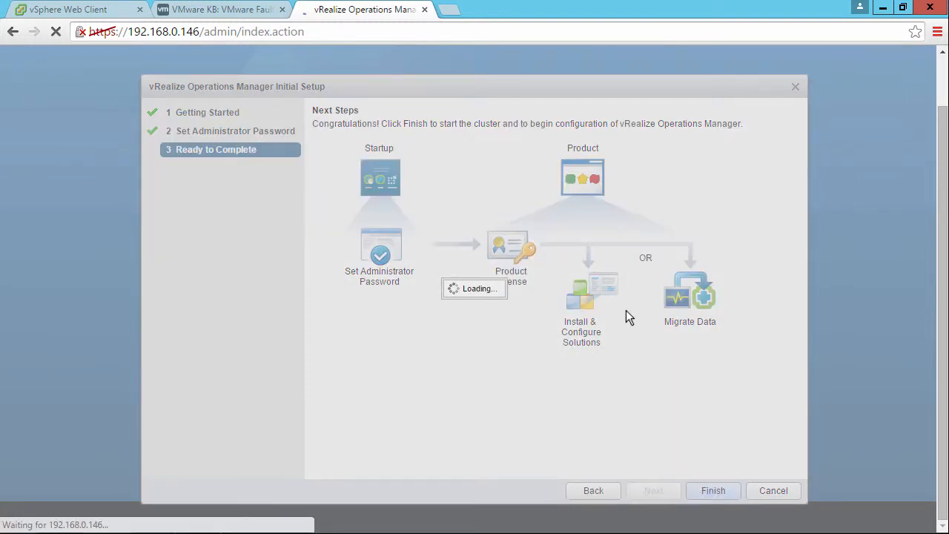
{"action": "left_click", "coordinate": [713, 490]}
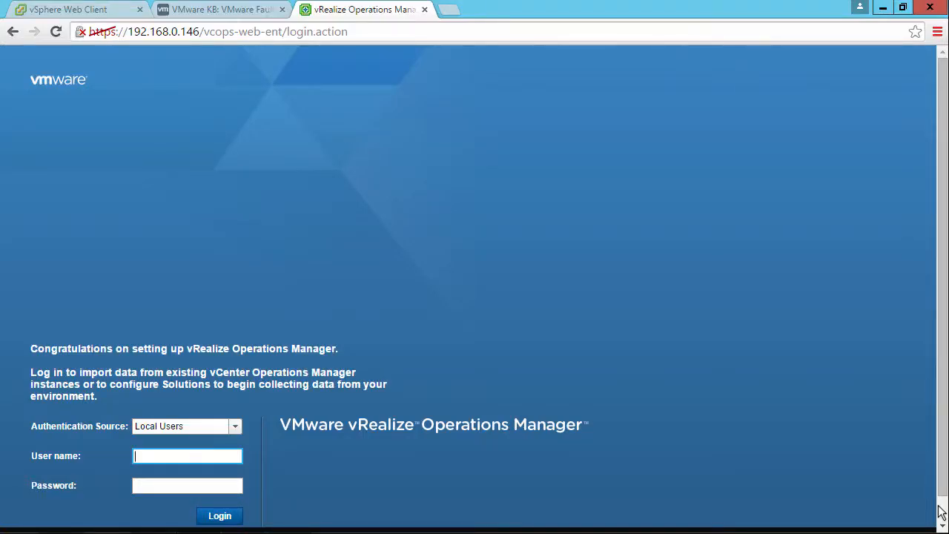
Log in as admin, accept the EULA, and complete the new-environment wizard with a Product Evaluation license.
{"action": "type", "text": "ad"}
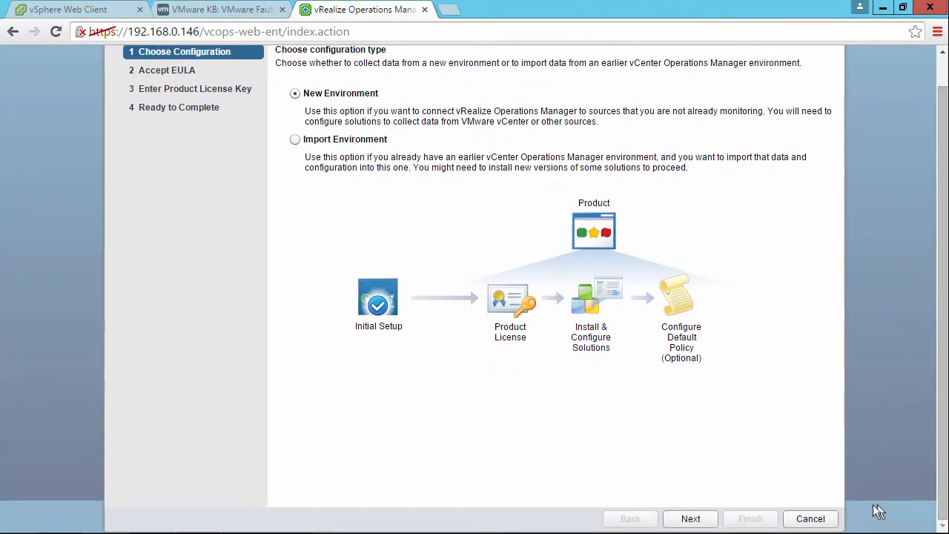
{"action": "mouse_move", "coordinate": [354, 158]}
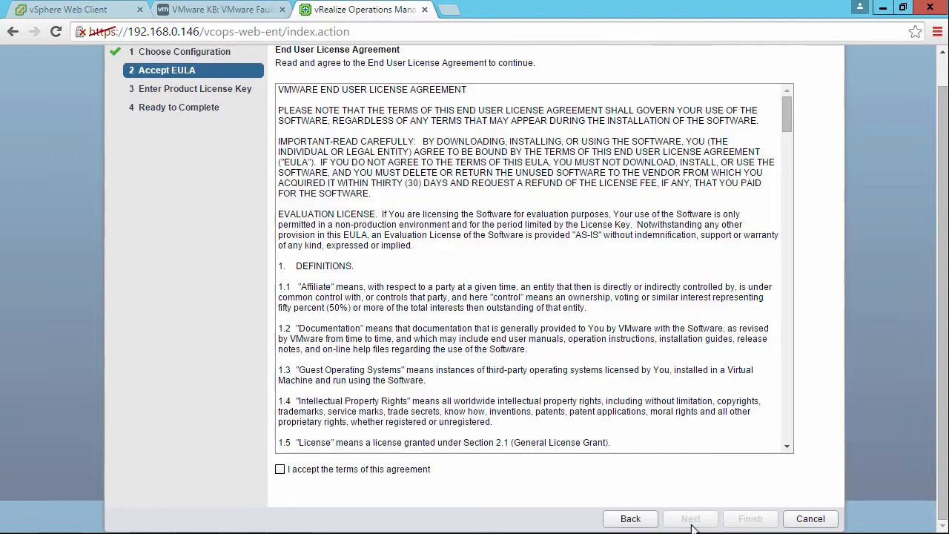
{"action": "left_click", "coordinate": [280, 468]}
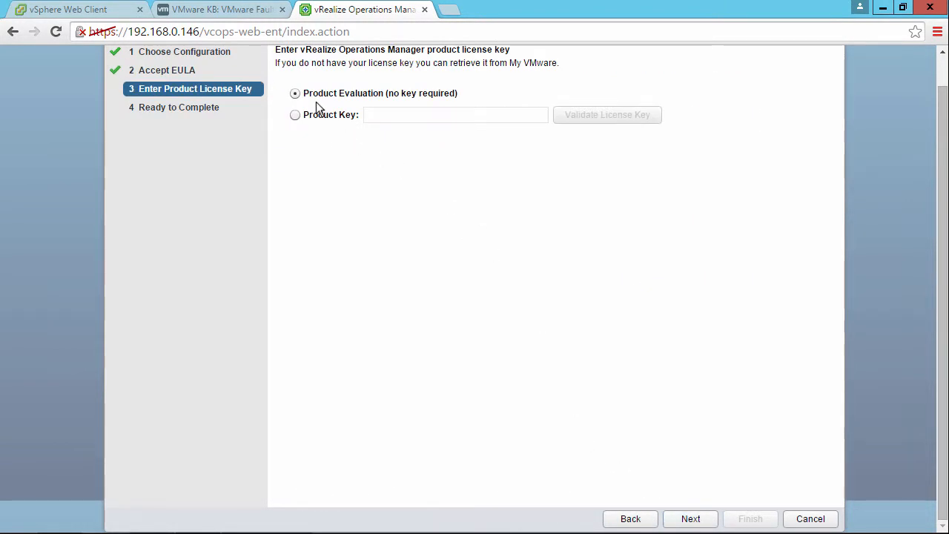
{"action": "mouse_move", "coordinate": [332, 123]}
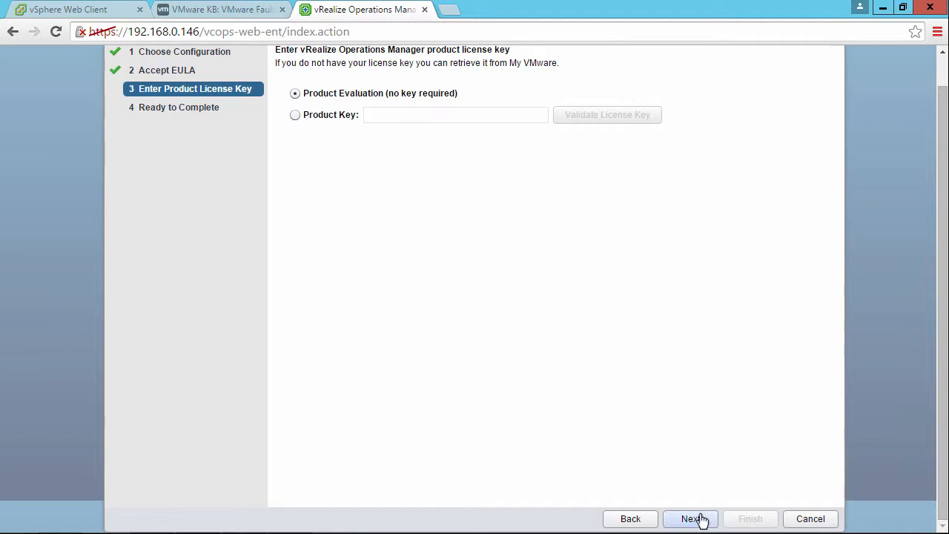
{"action": "left_click", "coordinate": [692, 518]}
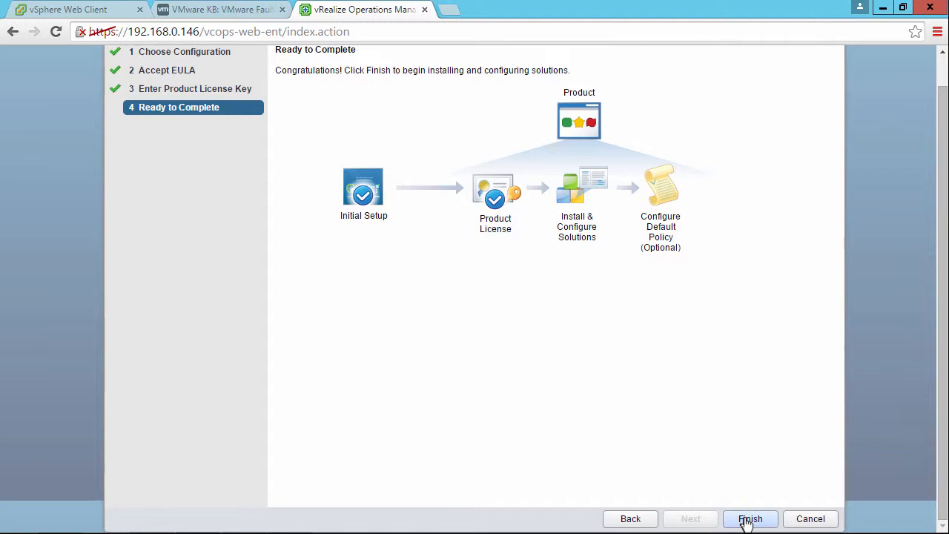
{"action": "left_click", "coordinate": [750, 519]}
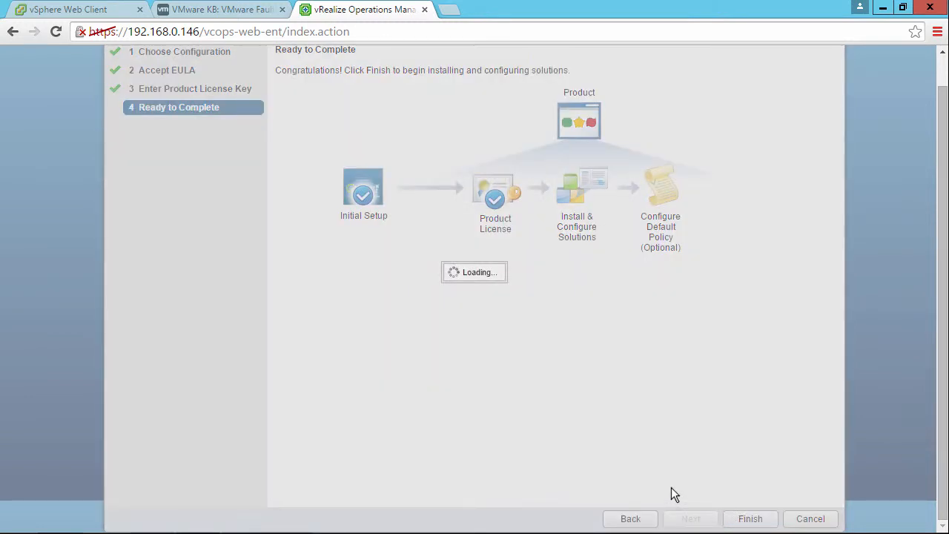
{"action": "left_click", "coordinate": [750, 518]}
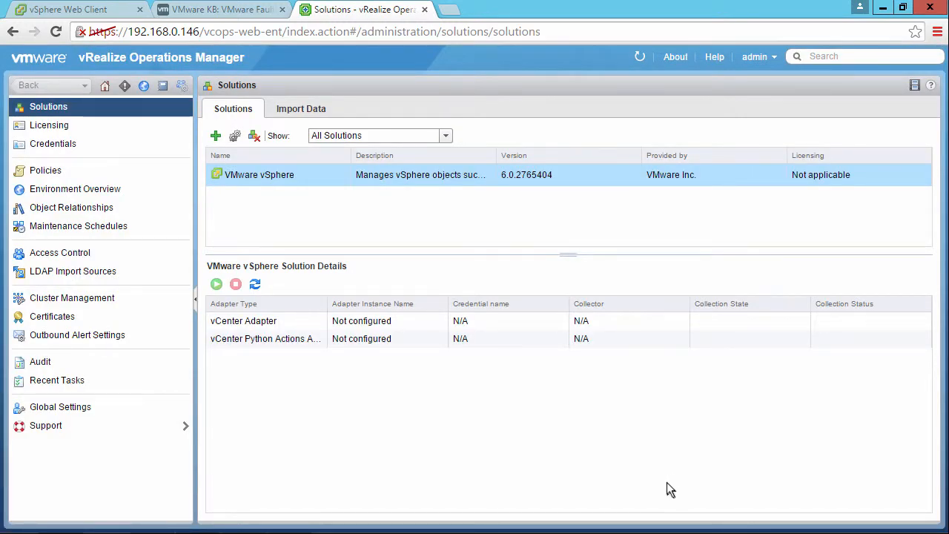
{"action": "mouse_move", "coordinate": [452, 93]}
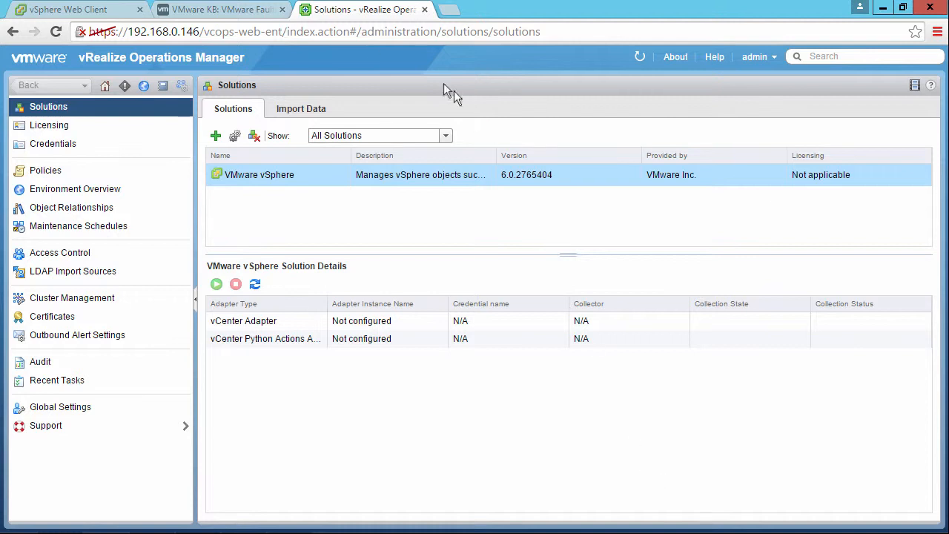
{"action": "mouse_move", "coordinate": [82, 119]}
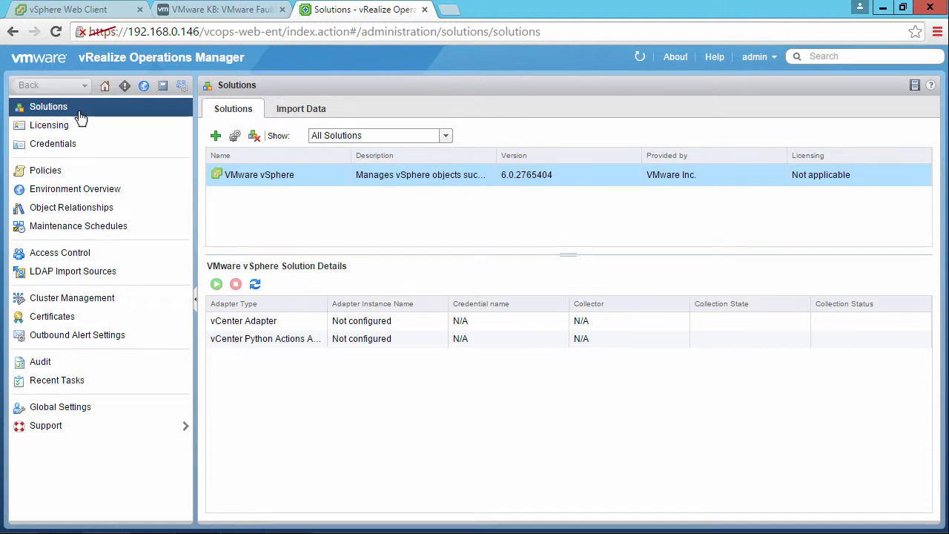
{"action": "mouse_move", "coordinate": [261, 182]}
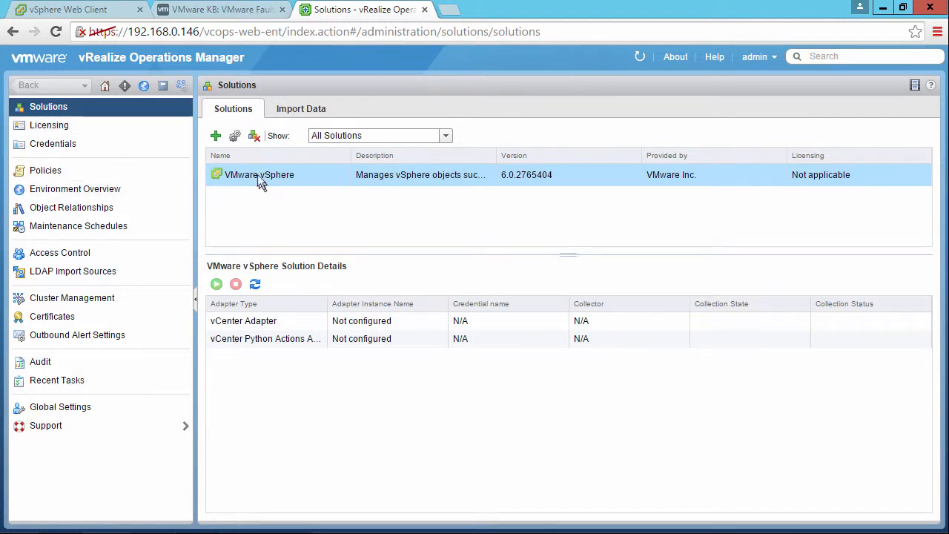
{"action": "mouse_move", "coordinate": [235, 136]}
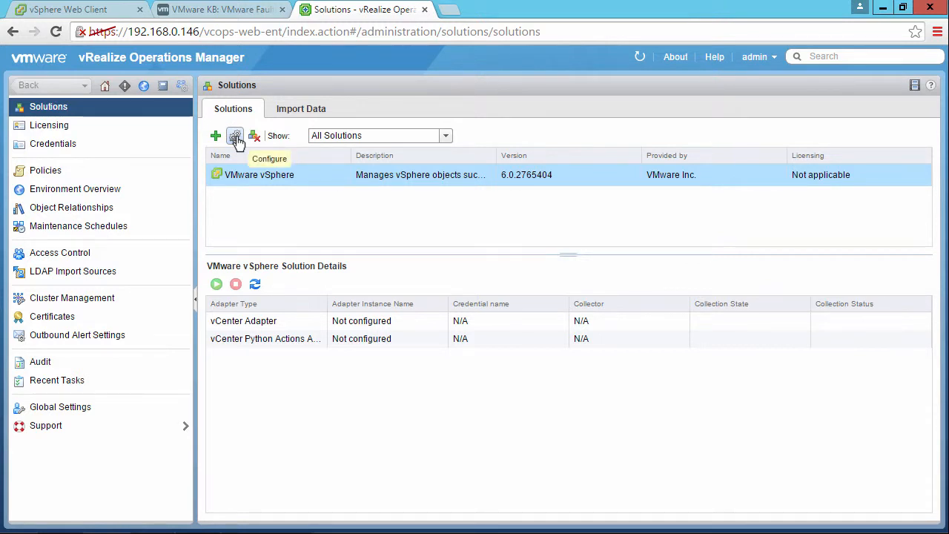
Open the Configure wizard for VMware vSphere on the Solutions page.
{"action": "left_click", "coordinate": [236, 136]}
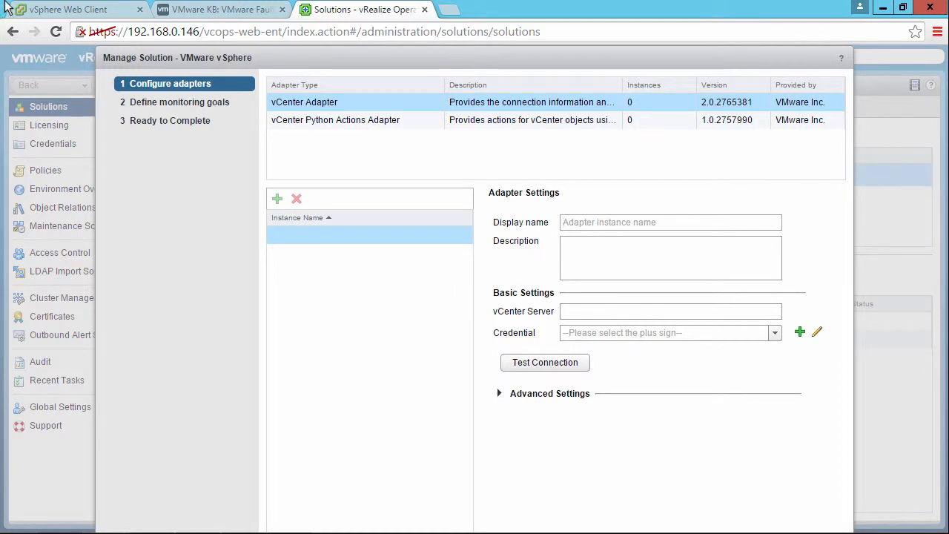
Enter display name 'vcenter' and server 192.168.0.11, then start adding a new credential.
{"action": "type", "text": "vc"}
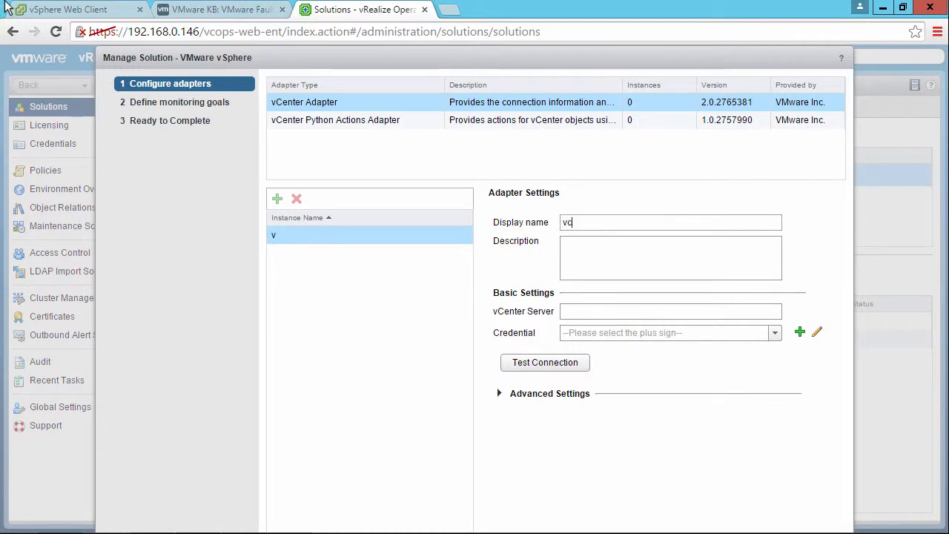
{"action": "type", "text": "enter"}
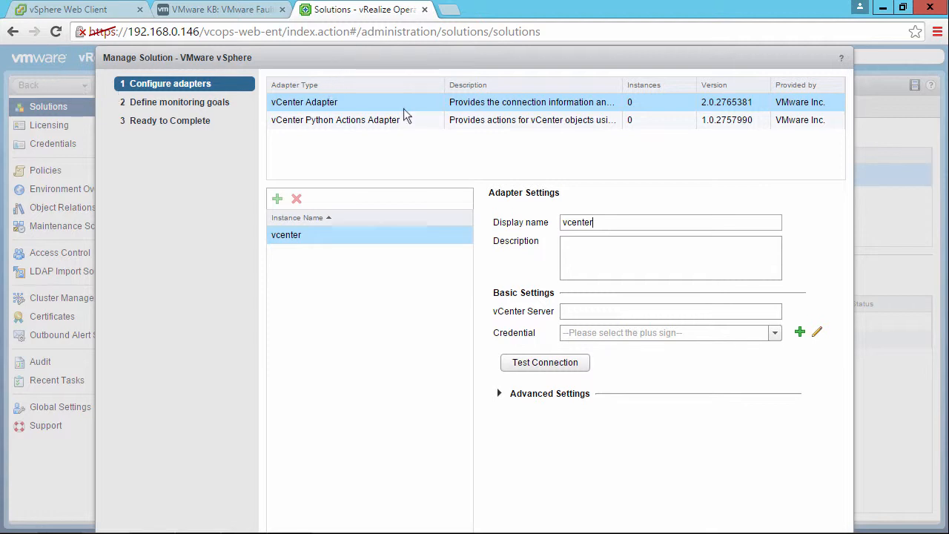
{"action": "type", "text": "192.168.0.11"}
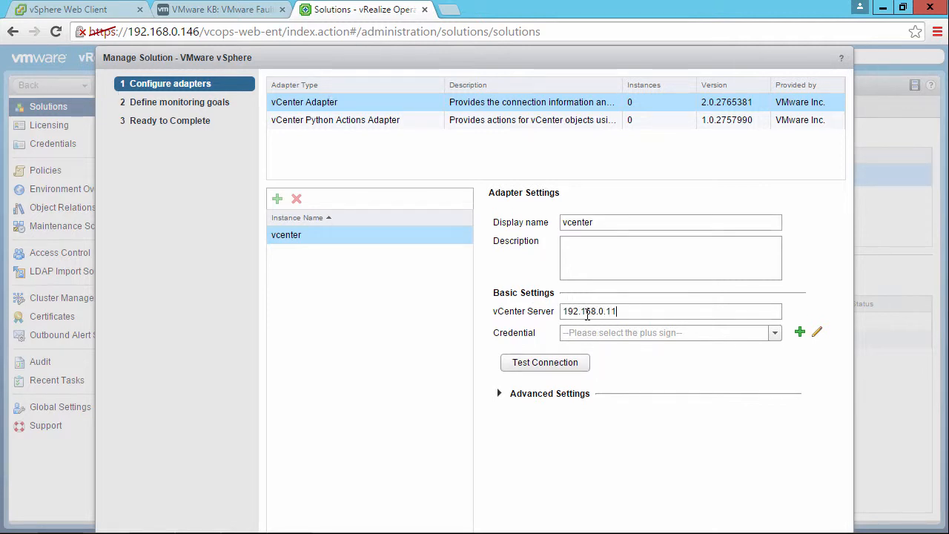
{"action": "left_click", "coordinate": [800, 333]}
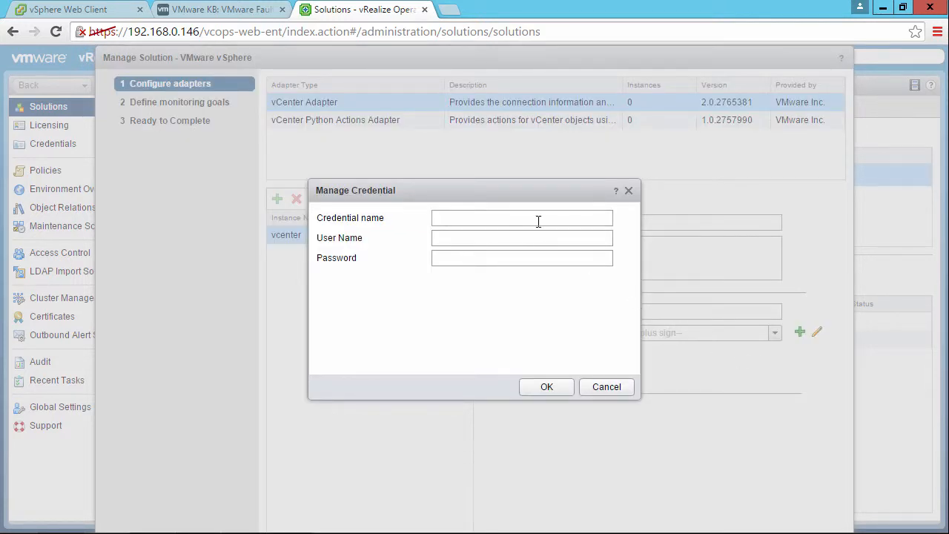
Save credential 'vcenter-admin' with the administrator@vsphere login and its password.
{"action": "type", "text": "vcenter-admin"}
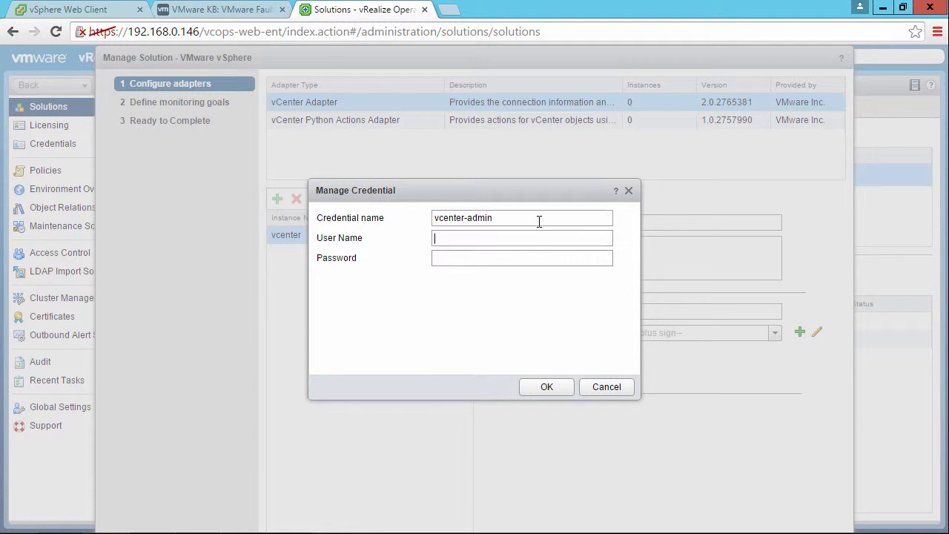
{"action": "type", "text": "administra"}
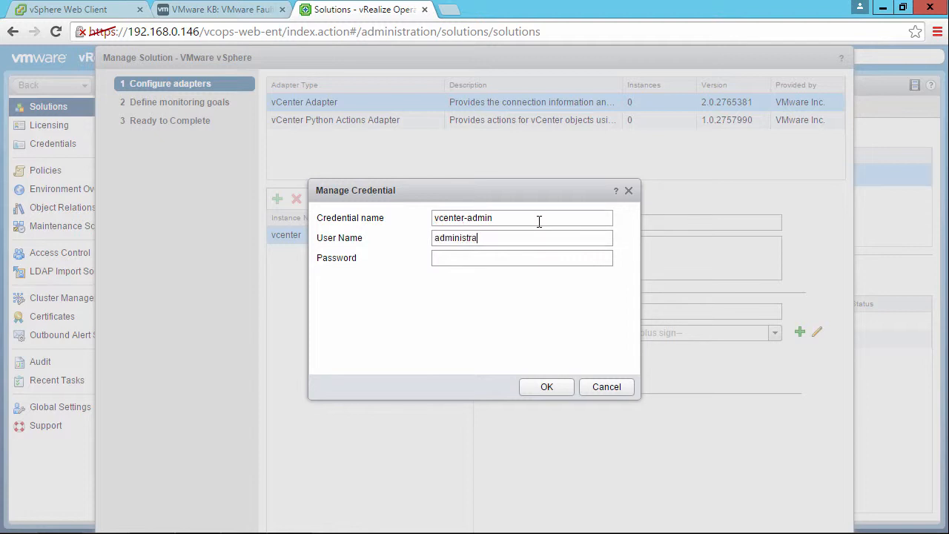
{"action": "type", "text": "tor@vsphere.local"}
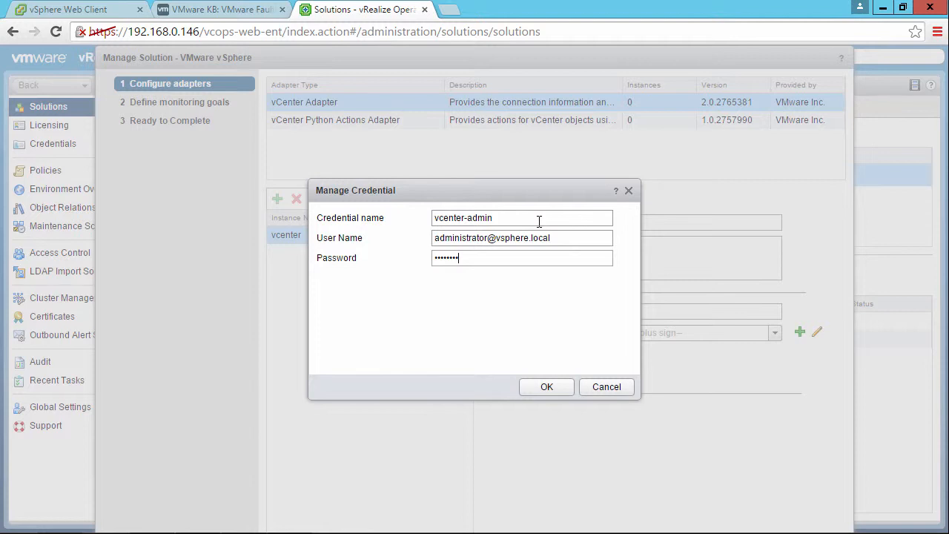
{"action": "left_click", "coordinate": [547, 386]}
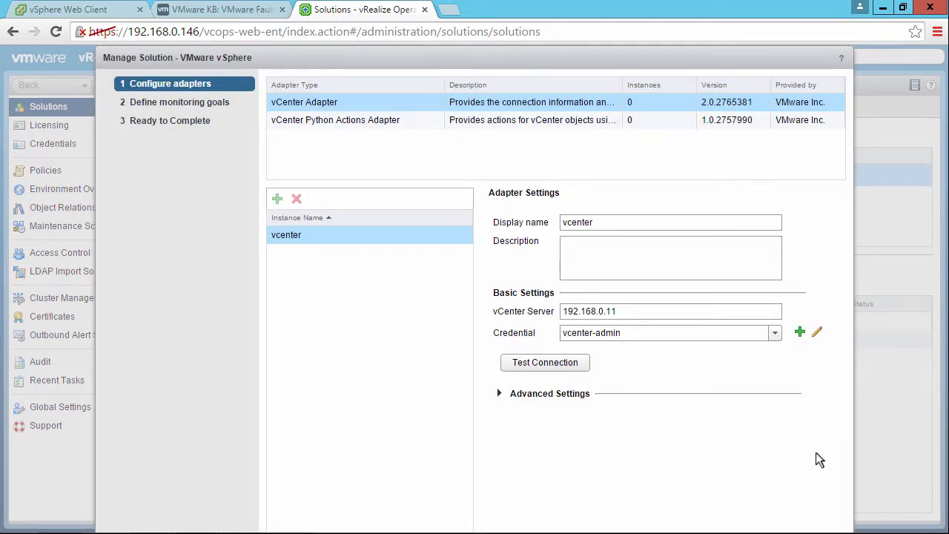
Switch the browser to full screen and trust the vCenter adapter's certificate.
{"action": "left_click", "coordinate": [938, 32]}
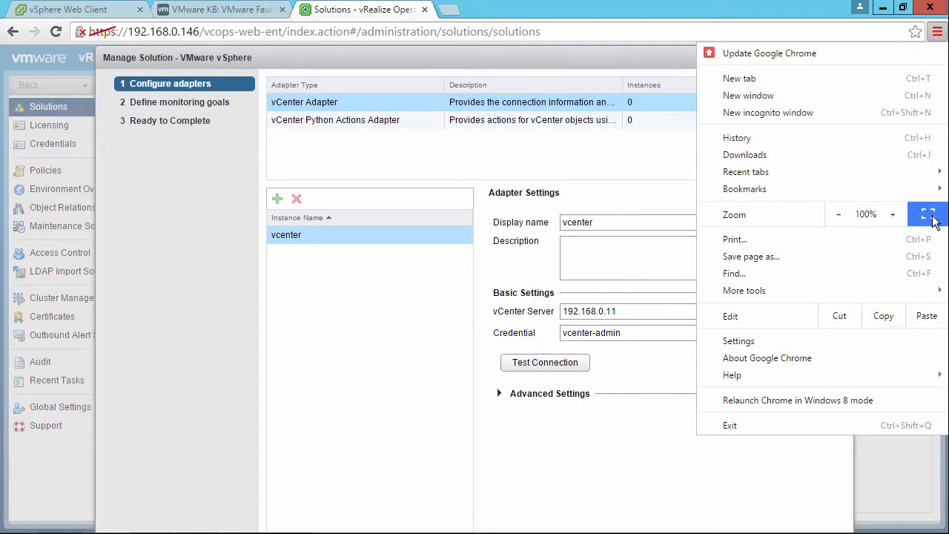
{"action": "left_click", "coordinate": [928, 215]}
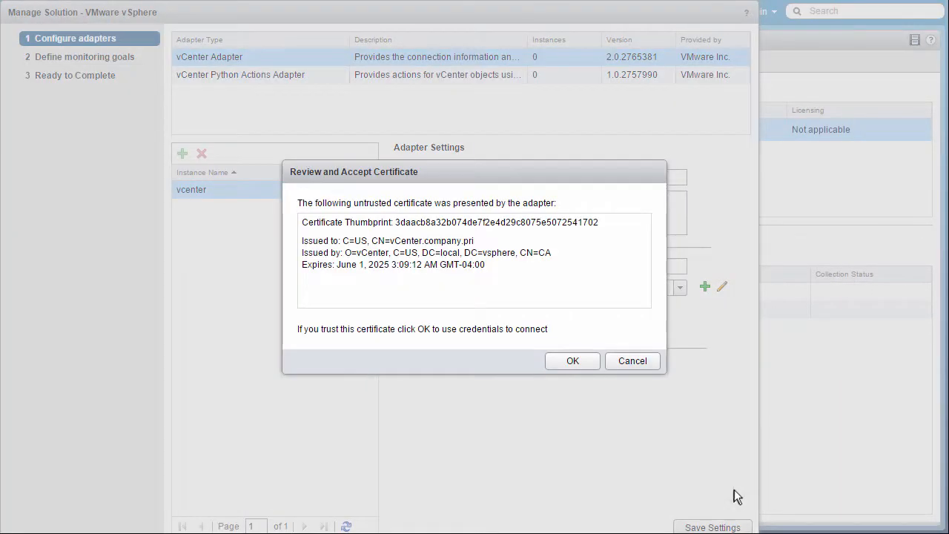
{"action": "left_click", "coordinate": [572, 360]}
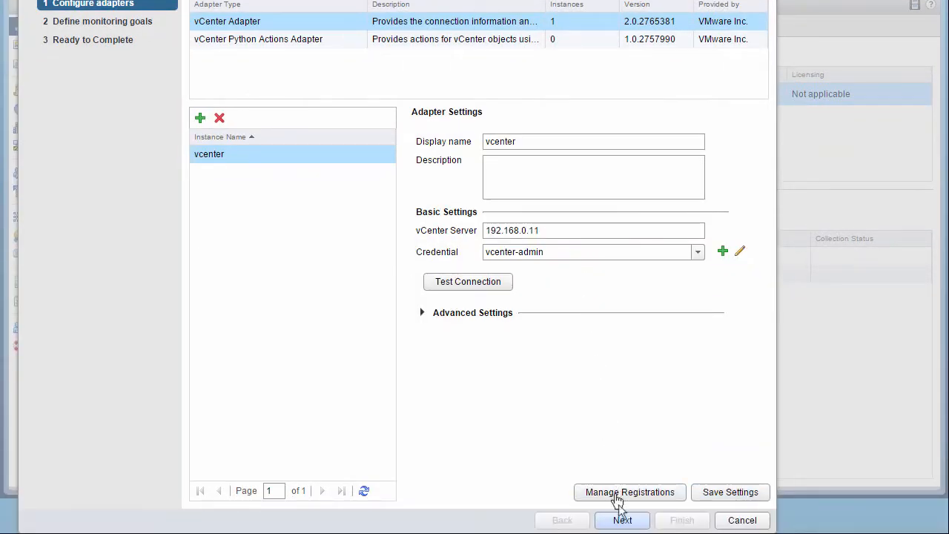
Accept the default monitoring goals and policy, and finish the Manage Solution wizard.
{"action": "left_click", "coordinate": [622, 520]}
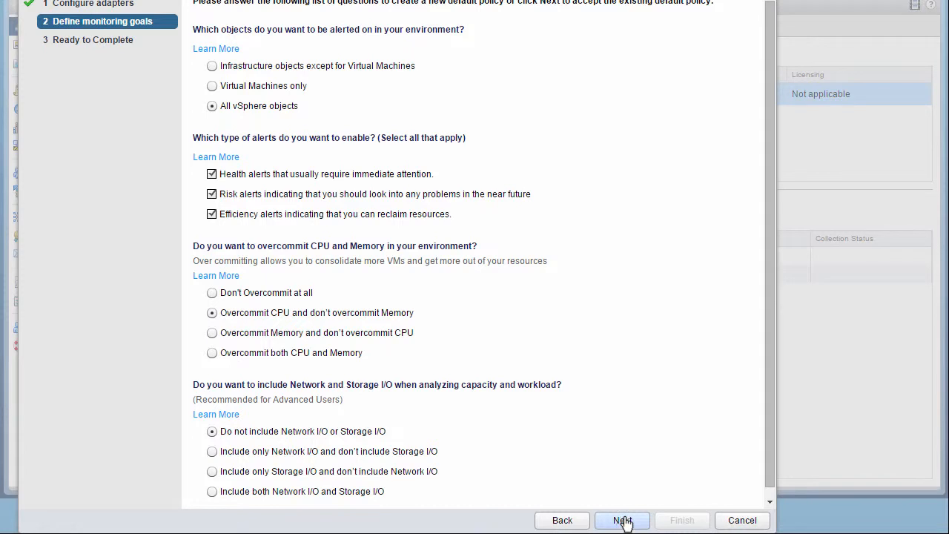
{"action": "left_click", "coordinate": [621, 520]}
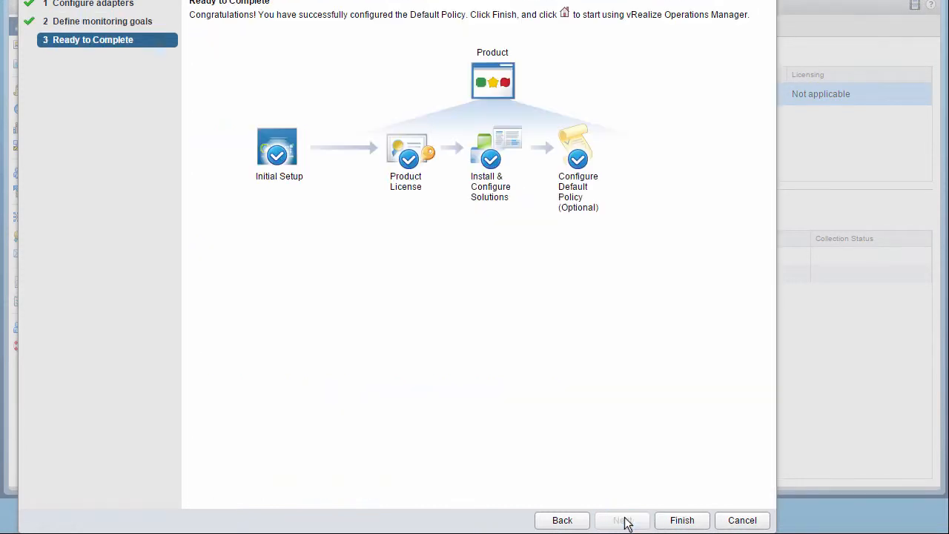
{"action": "left_click", "coordinate": [681, 520]}
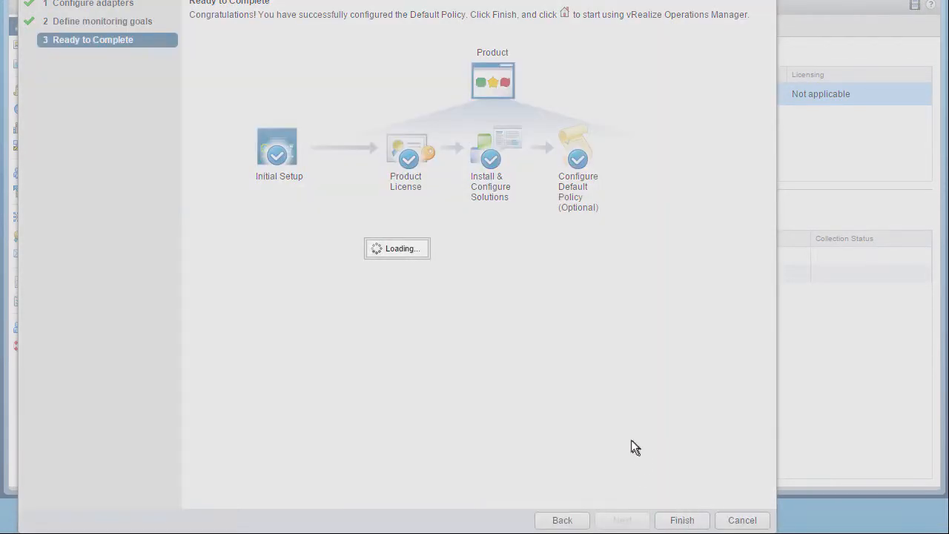
{"action": "left_click", "coordinate": [682, 520]}
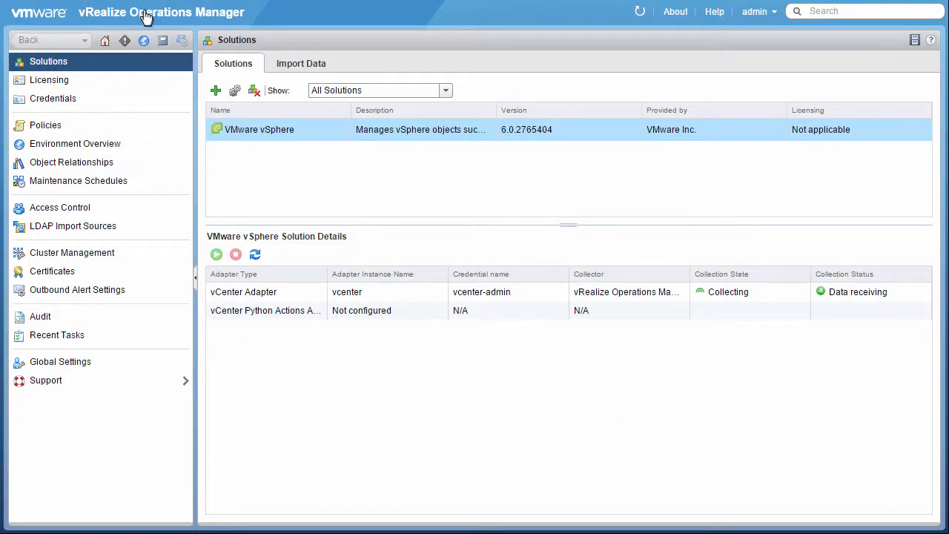
Show the Home dashboards and view the vSphere Hosts Overview heatmaps for HA-DRS-Cluster1.
{"action": "left_click", "coordinate": [104, 40]}
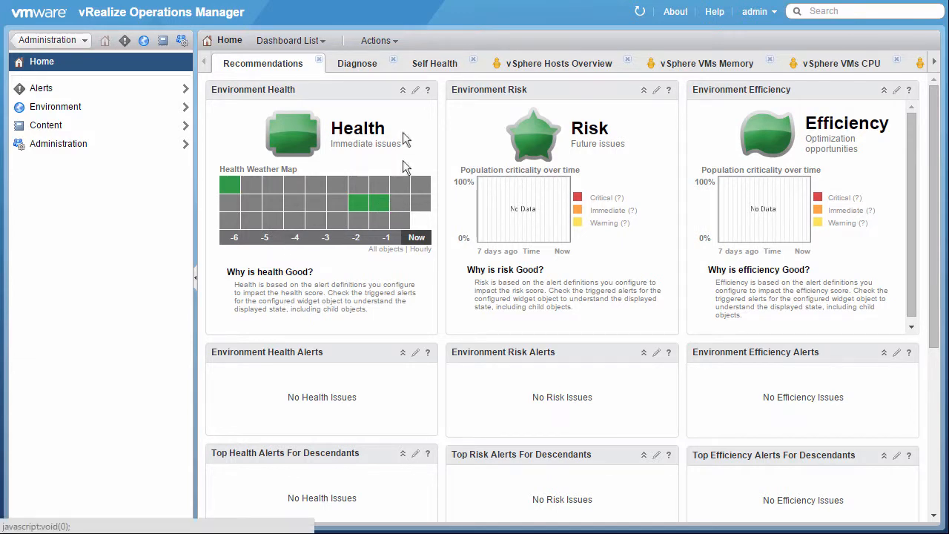
{"action": "mouse_move", "coordinate": [495, 267]}
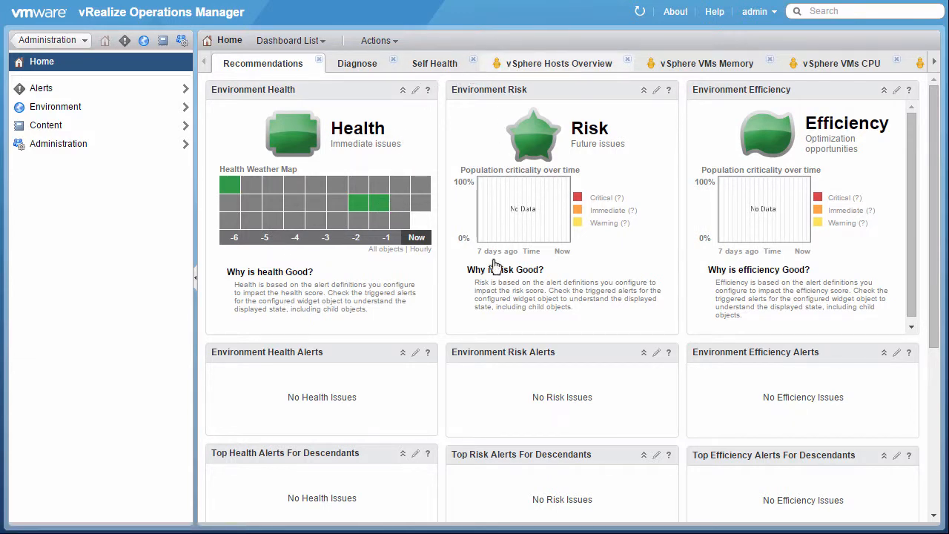
{"action": "left_click", "coordinate": [559, 63]}
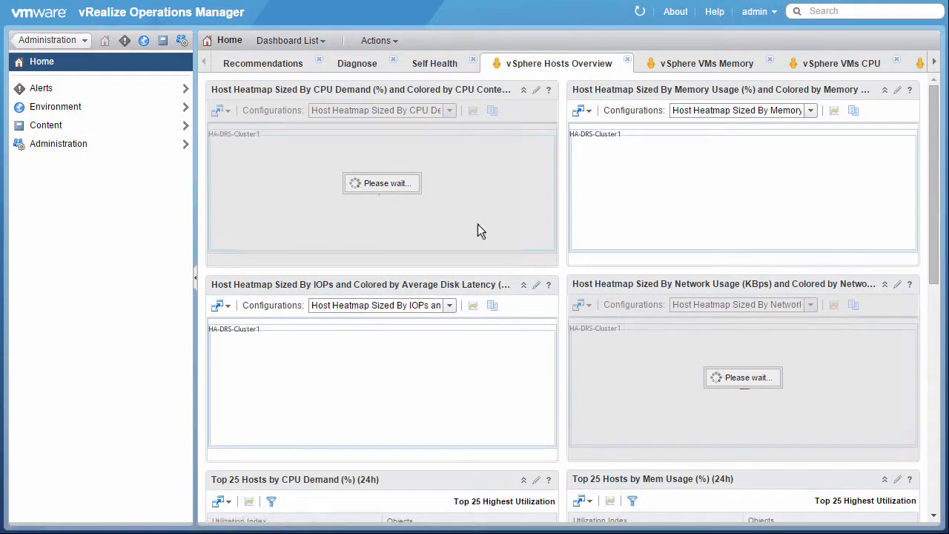
{"action": "mouse_move", "coordinate": [245, 141]}
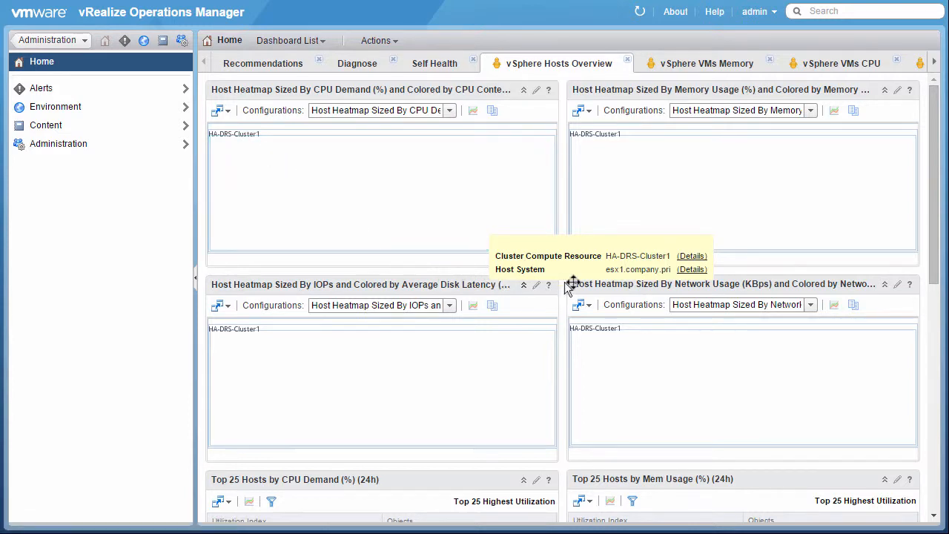
{"action": "mouse_move", "coordinate": [641, 278]}
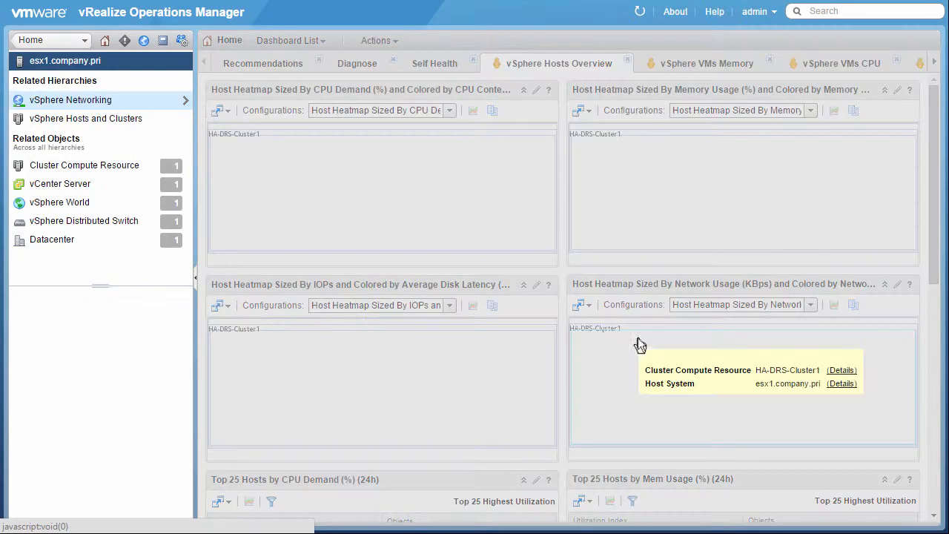
{"action": "left_click", "coordinate": [842, 383]}
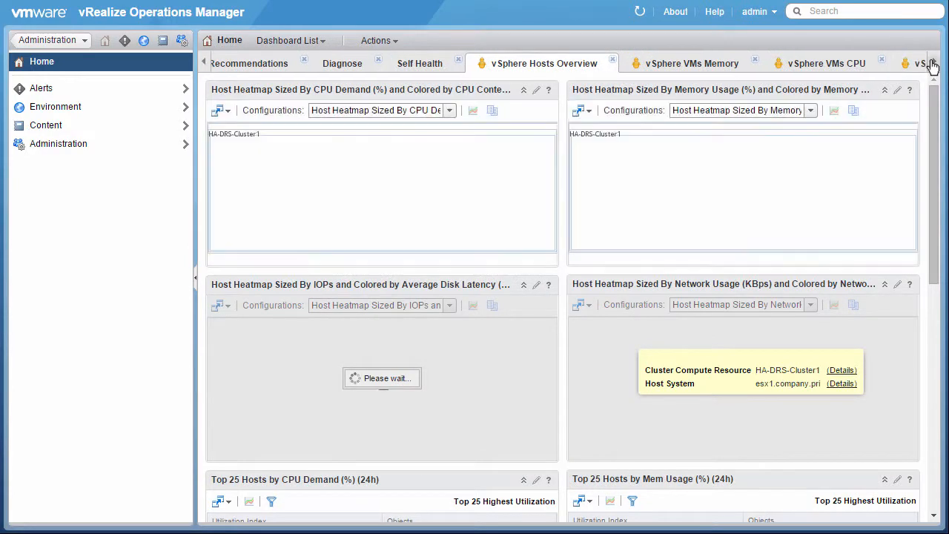
View the vSphere Datastores and vSphere Cluster Configuration Summary dashboards.
{"action": "left_click", "coordinate": [517, 63]}
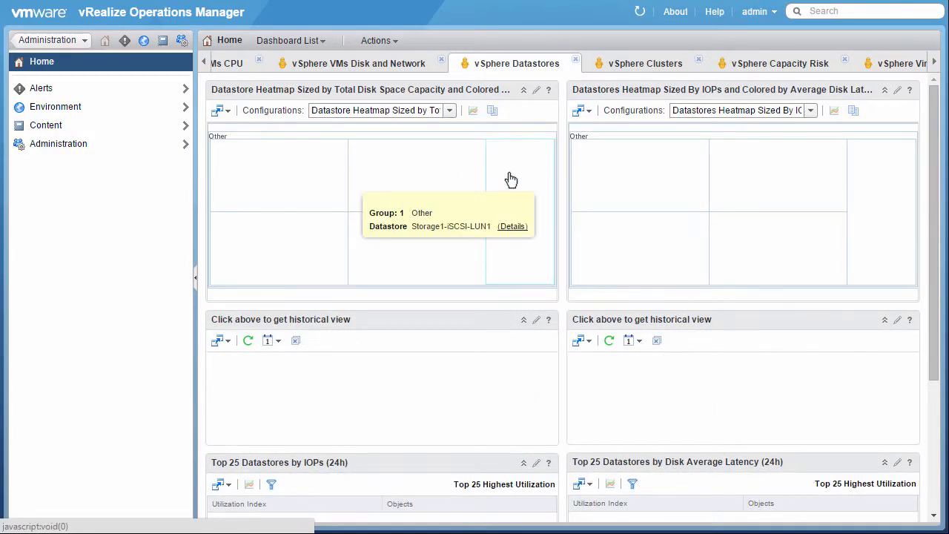
{"action": "mouse_move", "coordinate": [418, 280]}
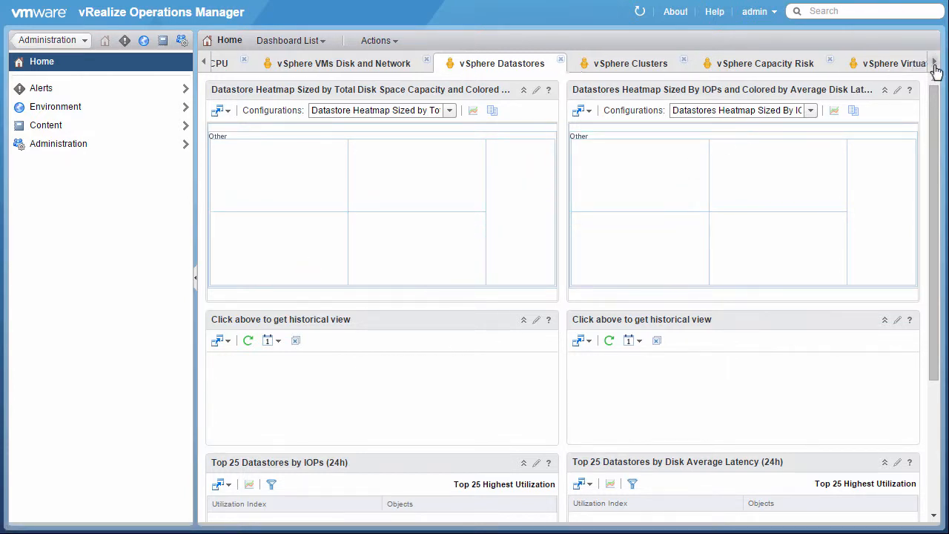
{"action": "left_click", "coordinate": [936, 63]}
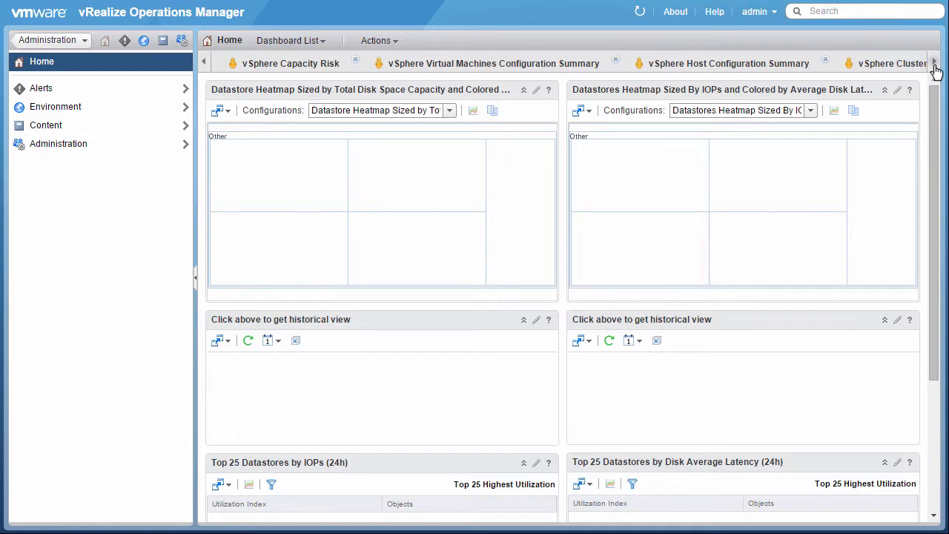
{"action": "left_click", "coordinate": [936, 62]}
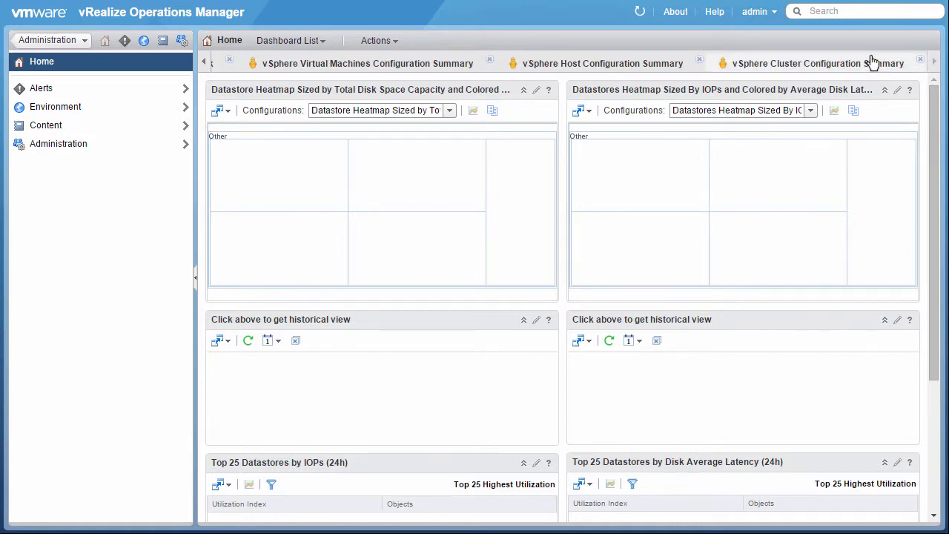
{"action": "left_click", "coordinate": [814, 63]}
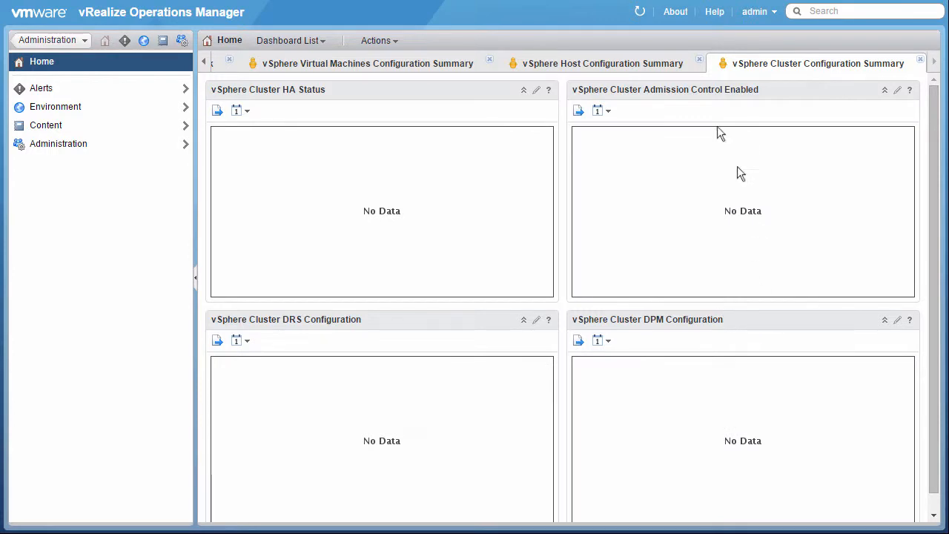
{"action": "left_click", "coordinate": [602, 63]}
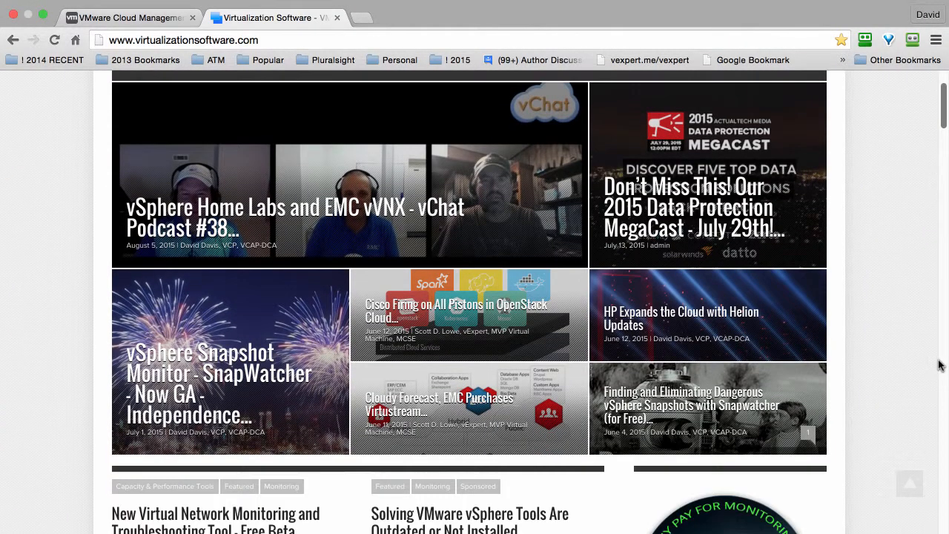
Scroll the virtualizationsoftware.com page, then switch to the VMware Cloud Management blog tab.
{"action": "scroll", "scroll_direction": "down", "scroll_amount": 3}
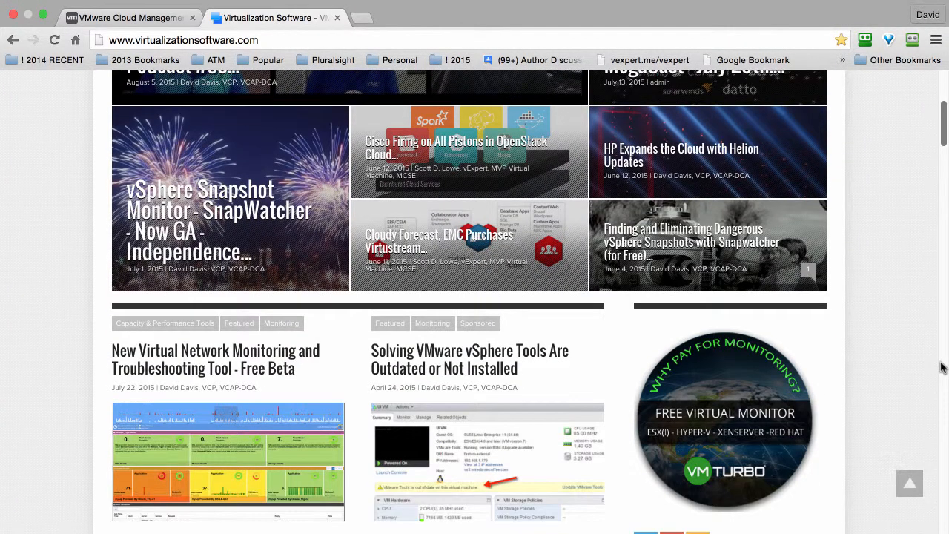
{"action": "left_click", "coordinate": [126, 17]}
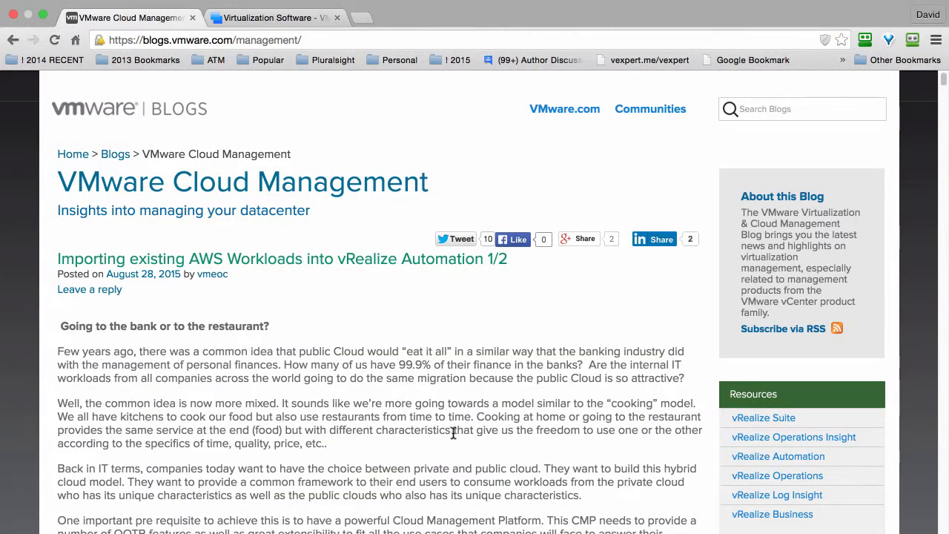
{"action": "mouse_move", "coordinate": [519, 463]}
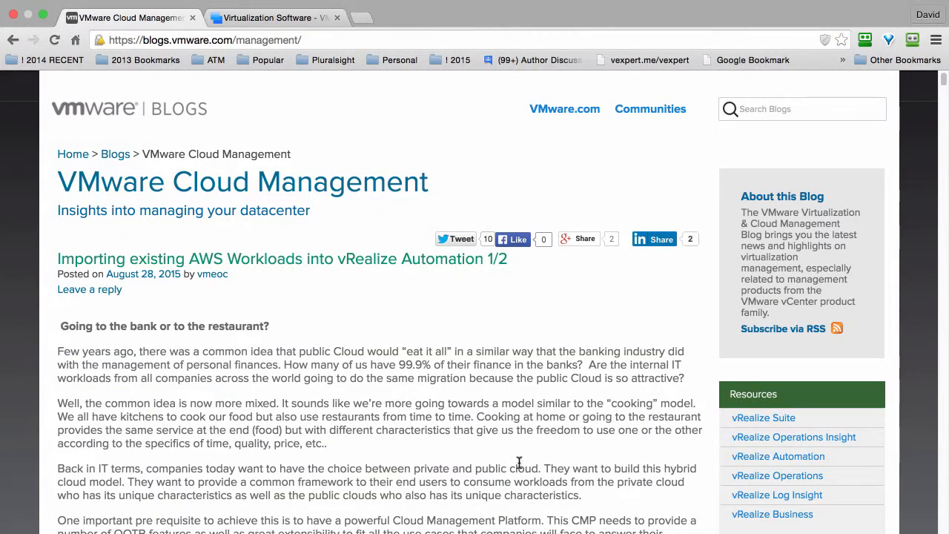